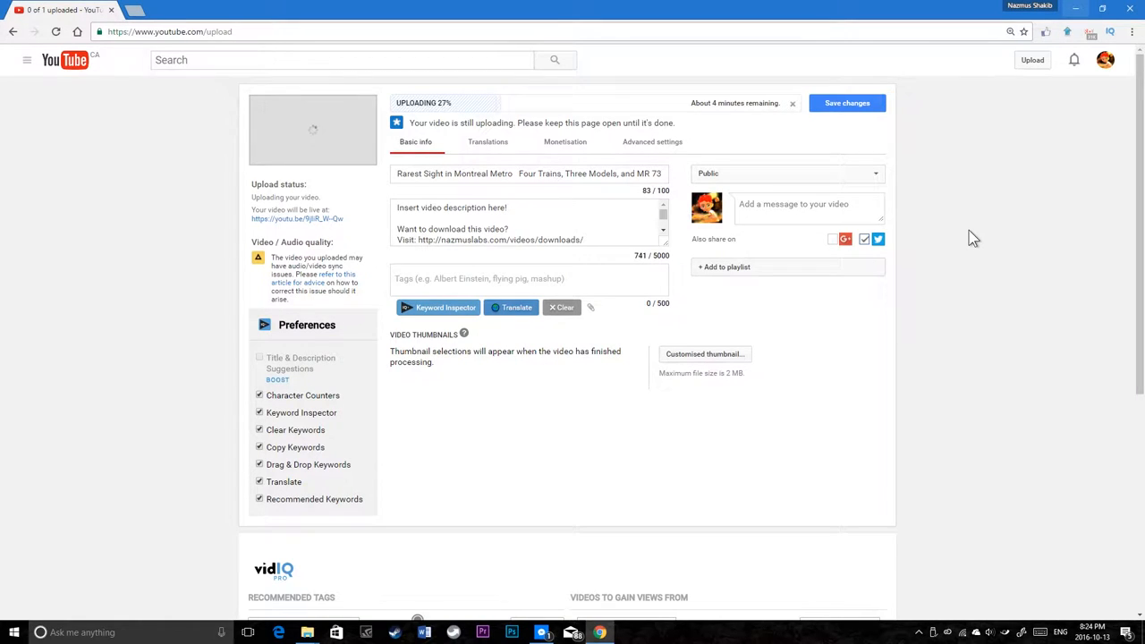
# Step: Open the taskbar search and begin typing a search for Settings
pyautogui.click(12, 632)
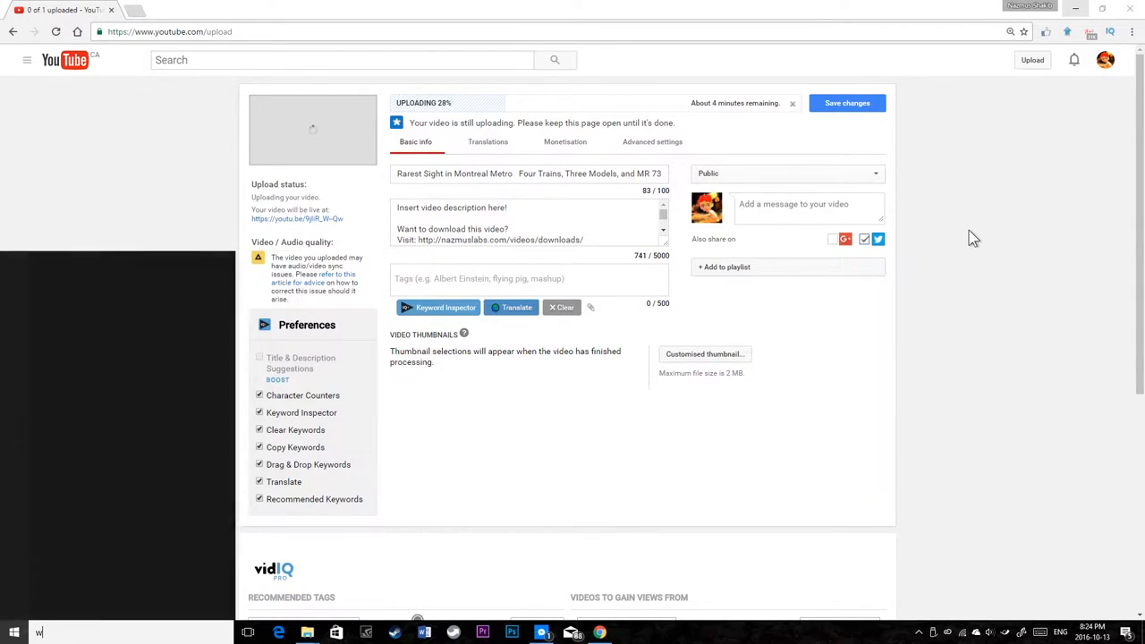
pyautogui.write('w')
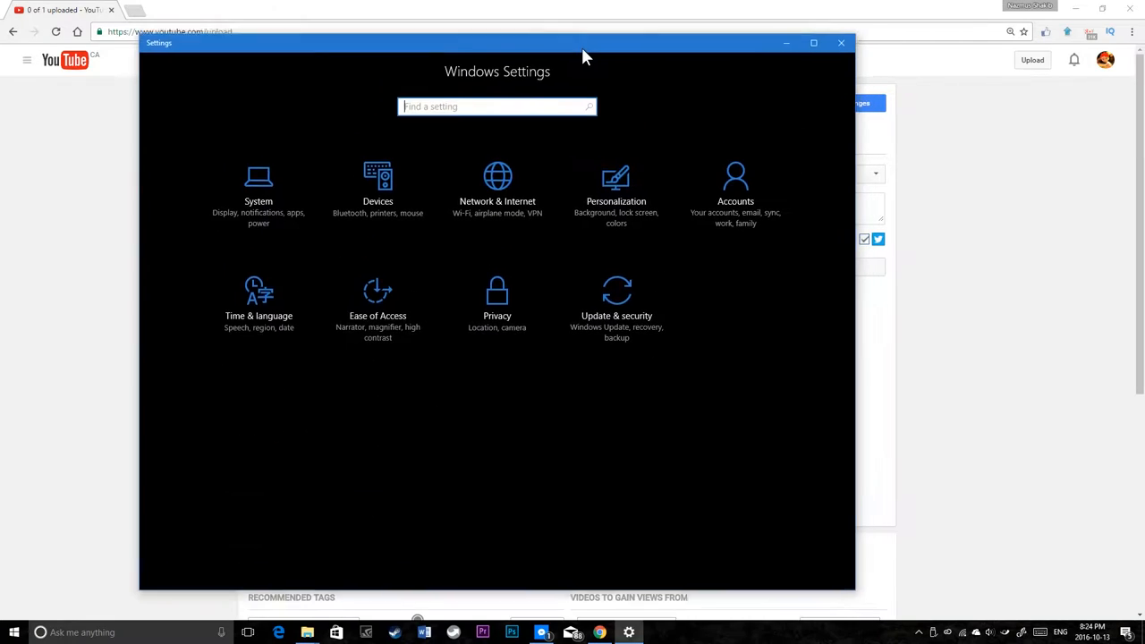
# Step: Open System > About to view Windows 10 Pro Insider Preview, OS Build 14942.1000
pyautogui.click(616, 304)
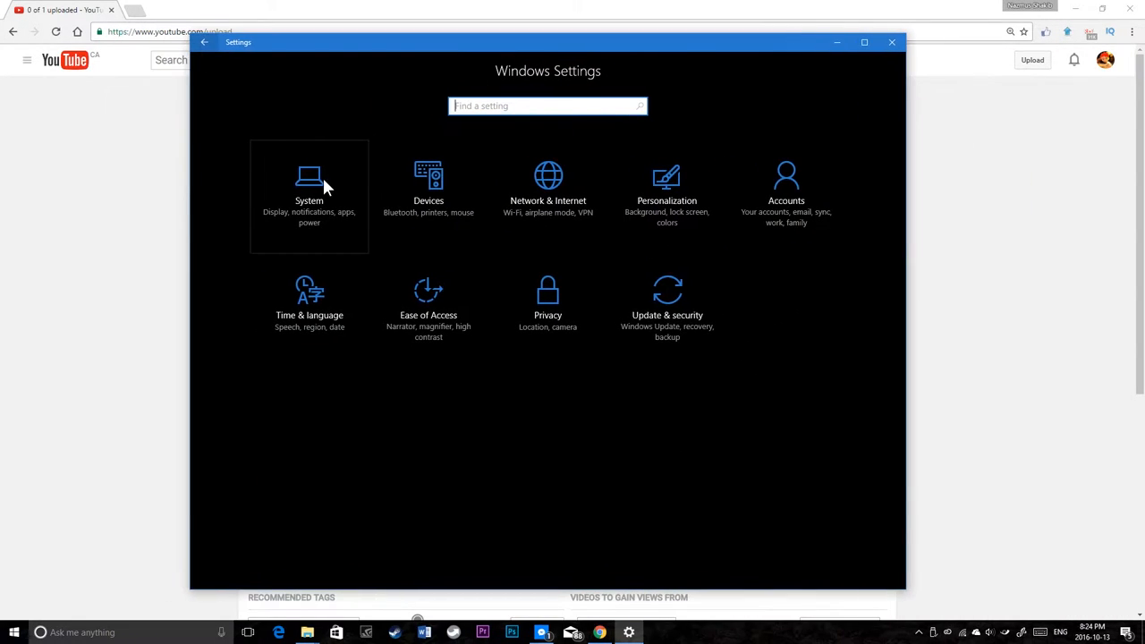
pyautogui.click(309, 192)
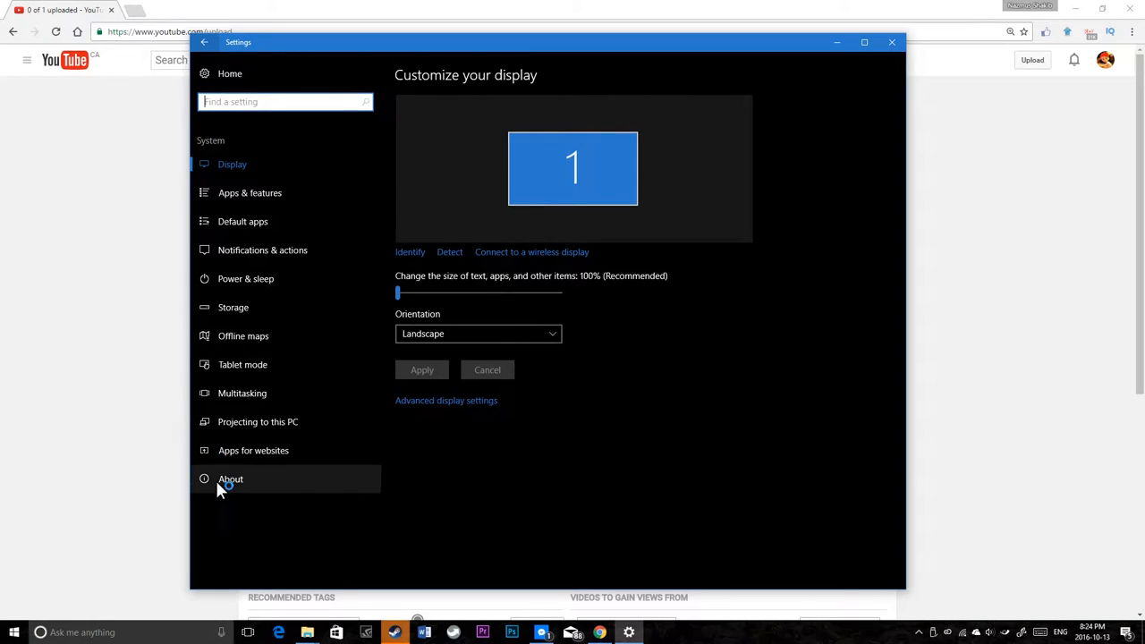
pyautogui.click(231, 478)
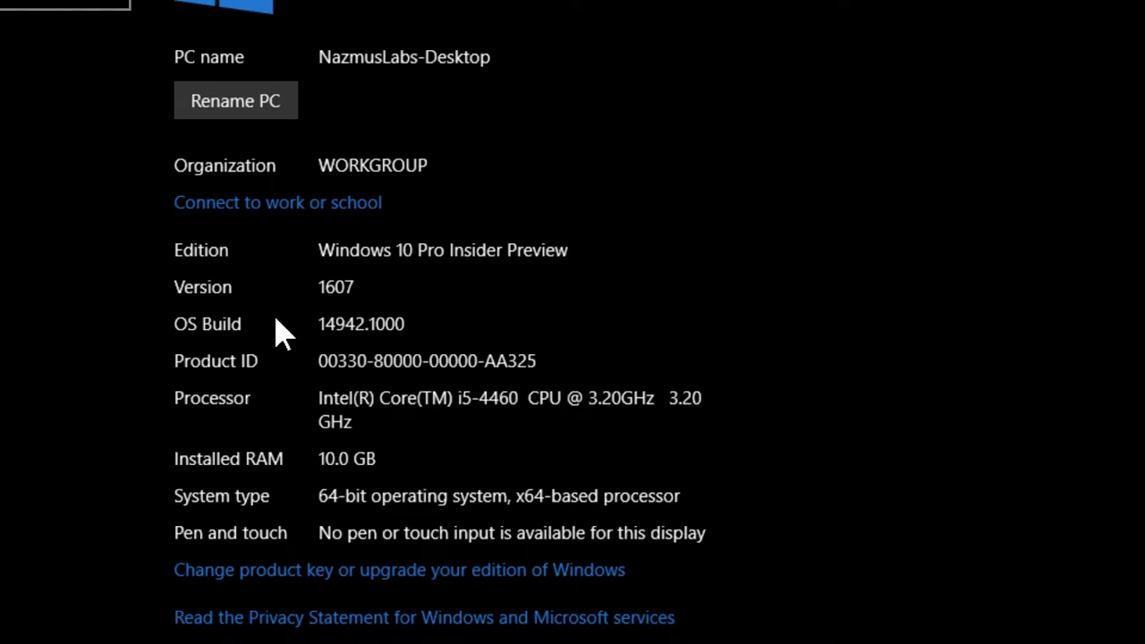
pyautogui.moveTo(357, 353)
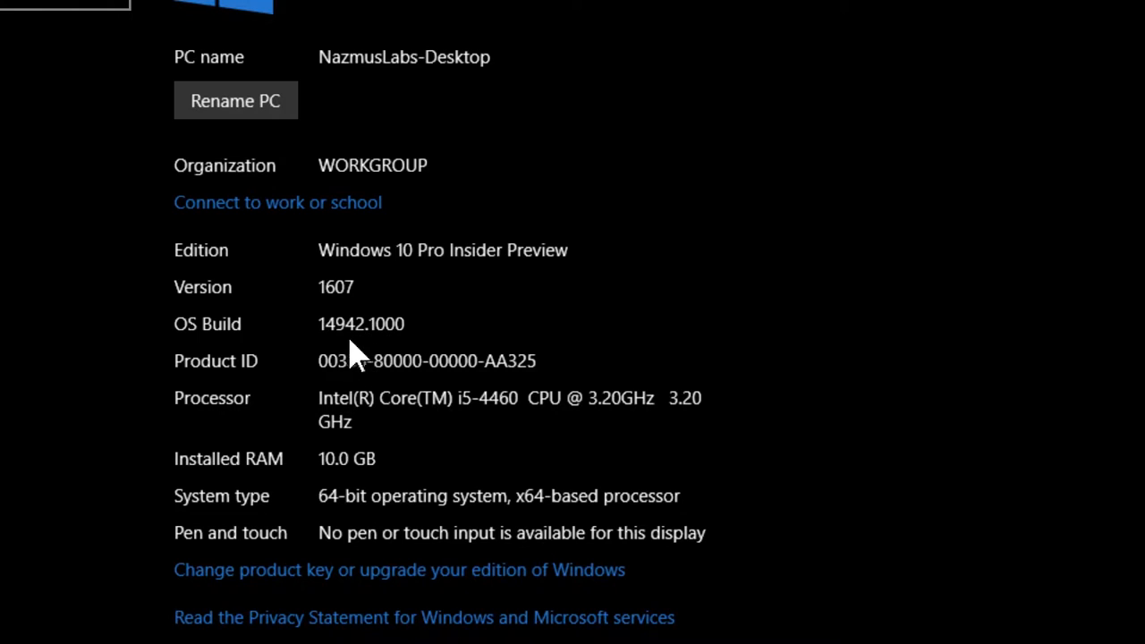
pyautogui.moveTo(336, 356)
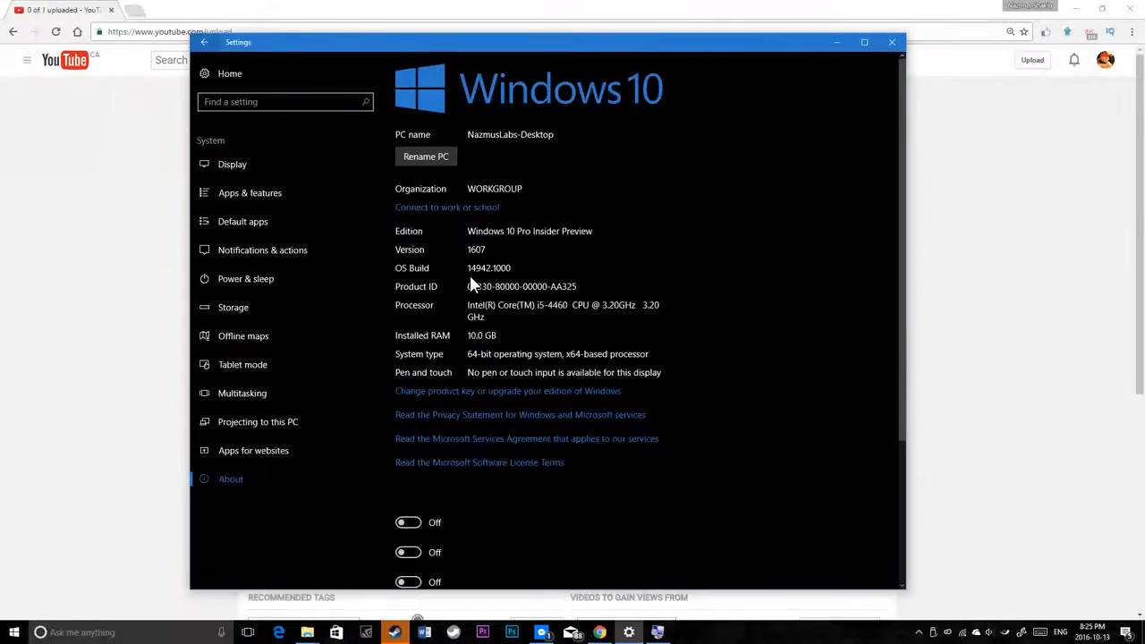
# Step: Show Windows Update with Insider Preview 14946 awaiting restart, and reposition the Settings window
pyautogui.click(203, 42)
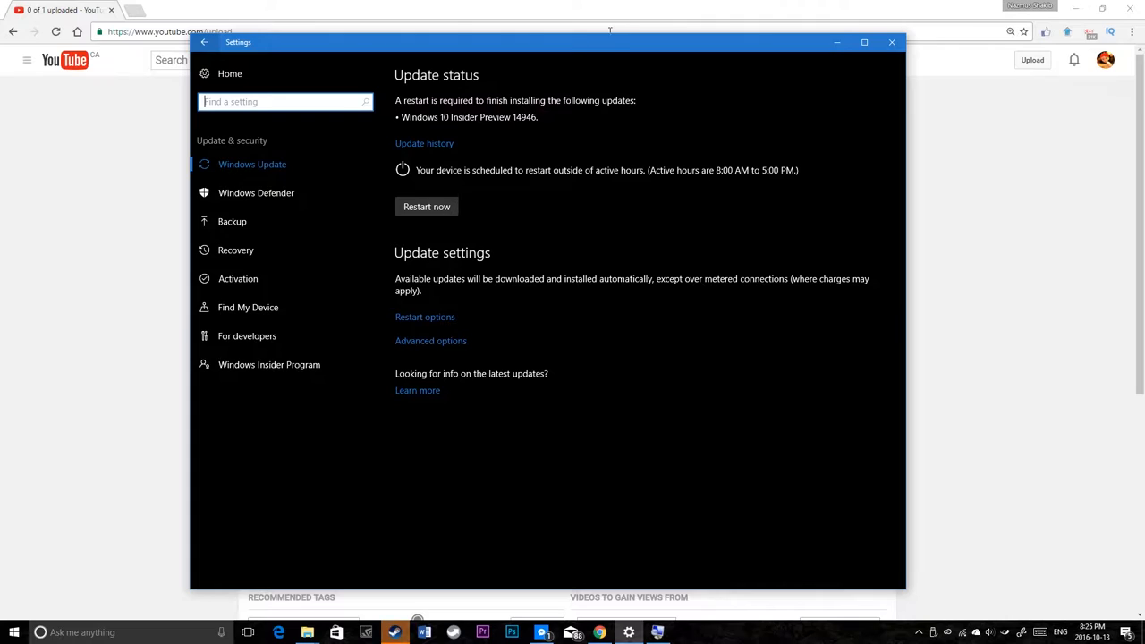
pyautogui.moveTo(550, 42); pyautogui.dragTo(523, 219)
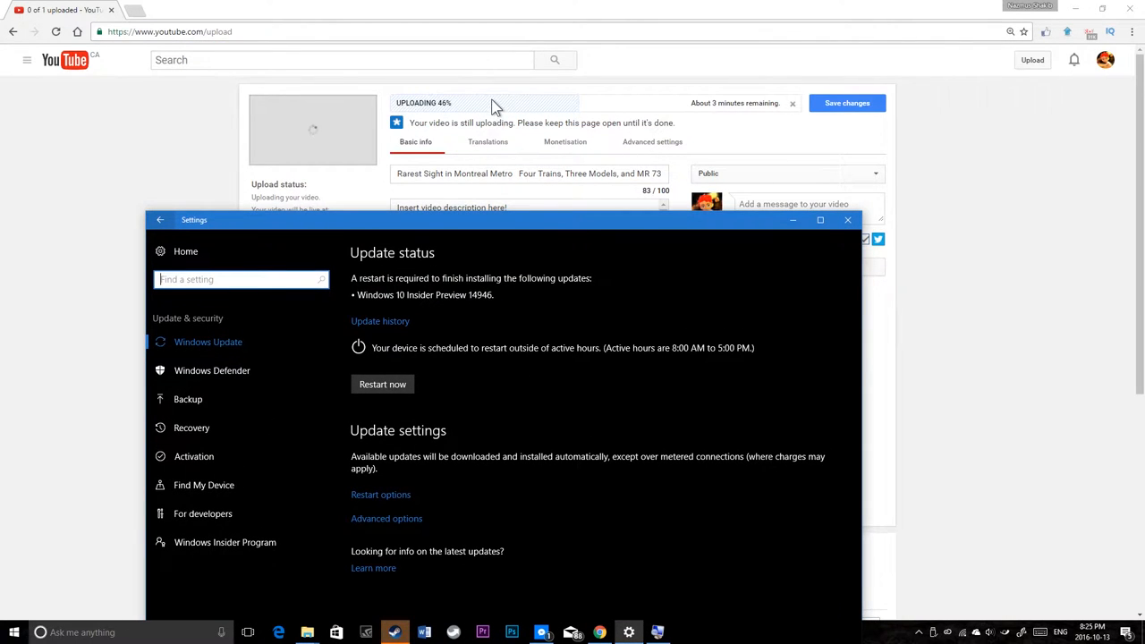
pyautogui.moveTo(522, 230)
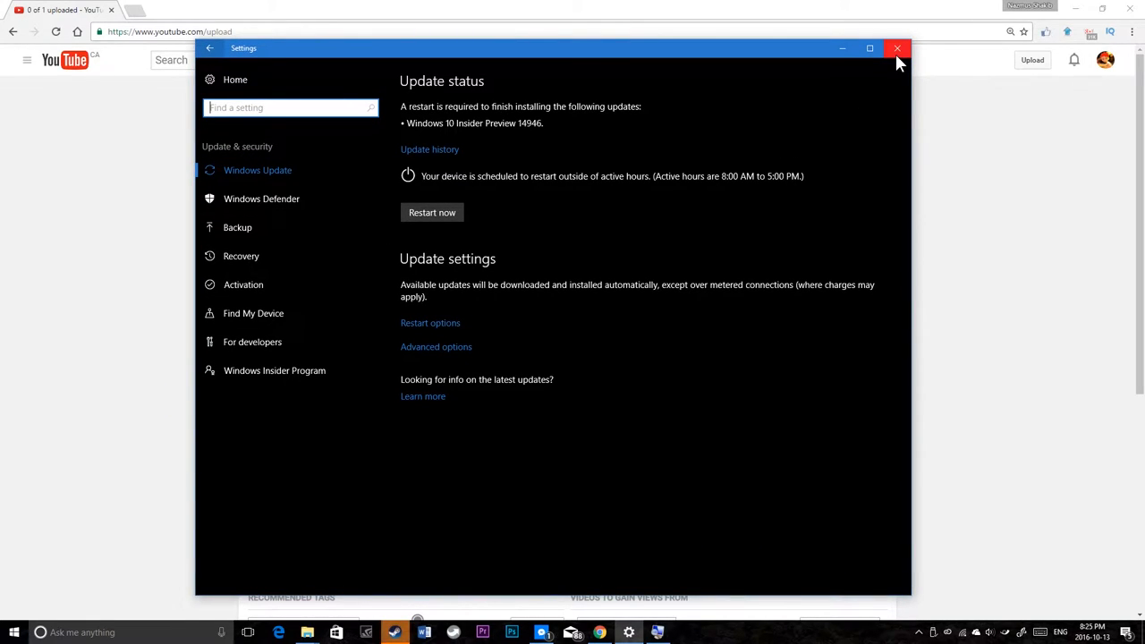
pyautogui.moveTo(897, 48)
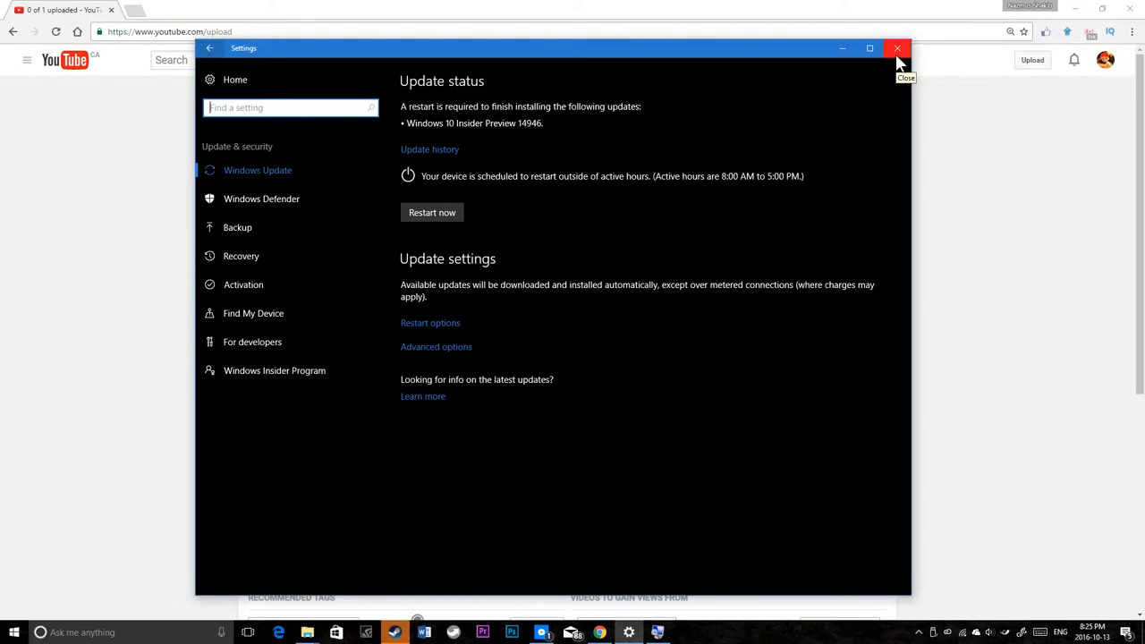
# Step: Close the extra Settings window and restart now to finish installing build 14946
pyautogui.click(897, 48)
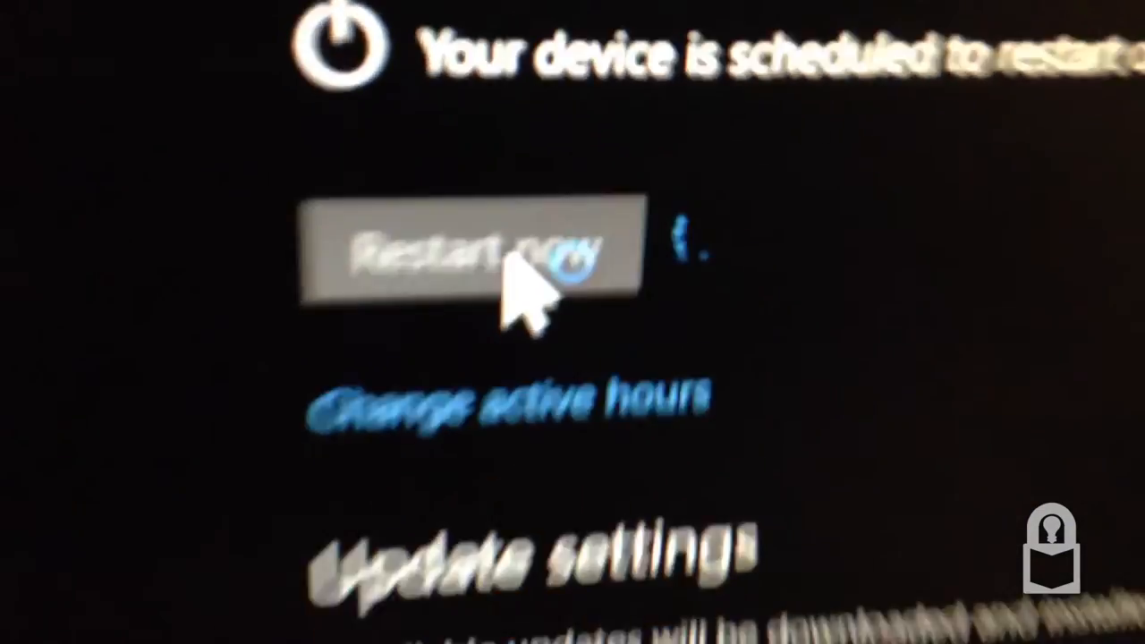
pyautogui.click(470, 255)
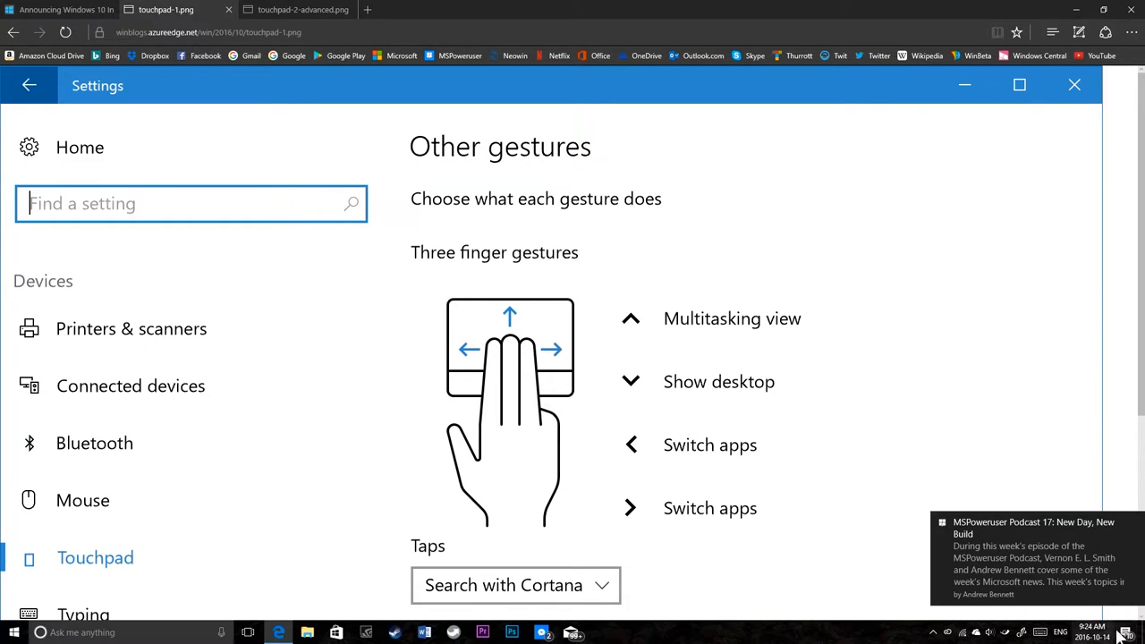
# Step: Scroll the Devices sidebar looking for a Touchpad page
pyautogui.scroll(-3)
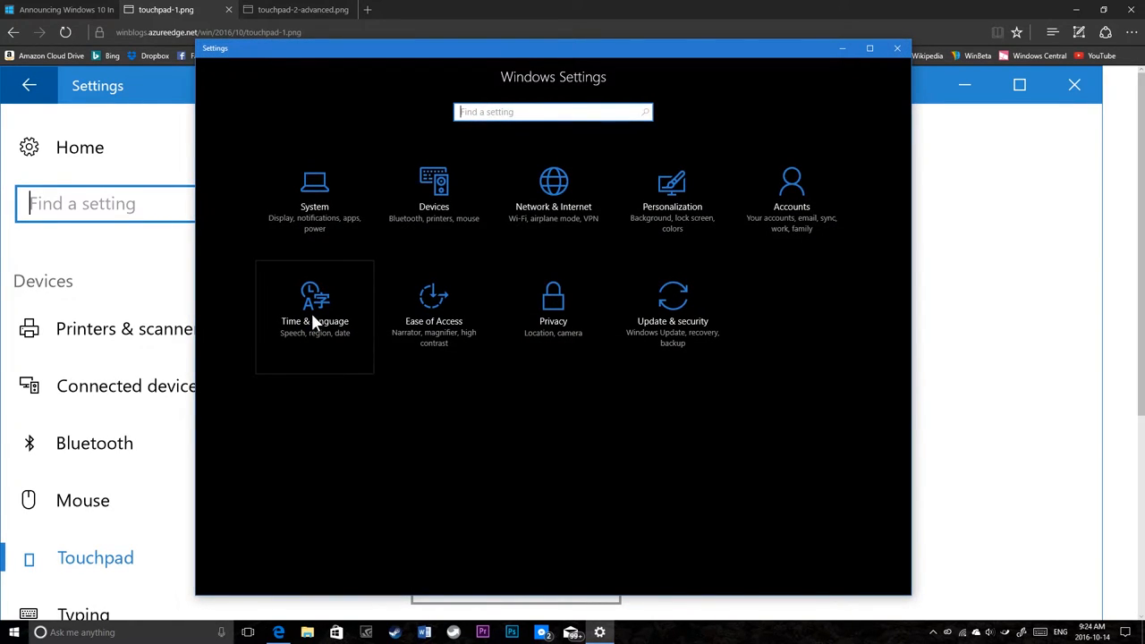
pyautogui.moveTo(448, 201)
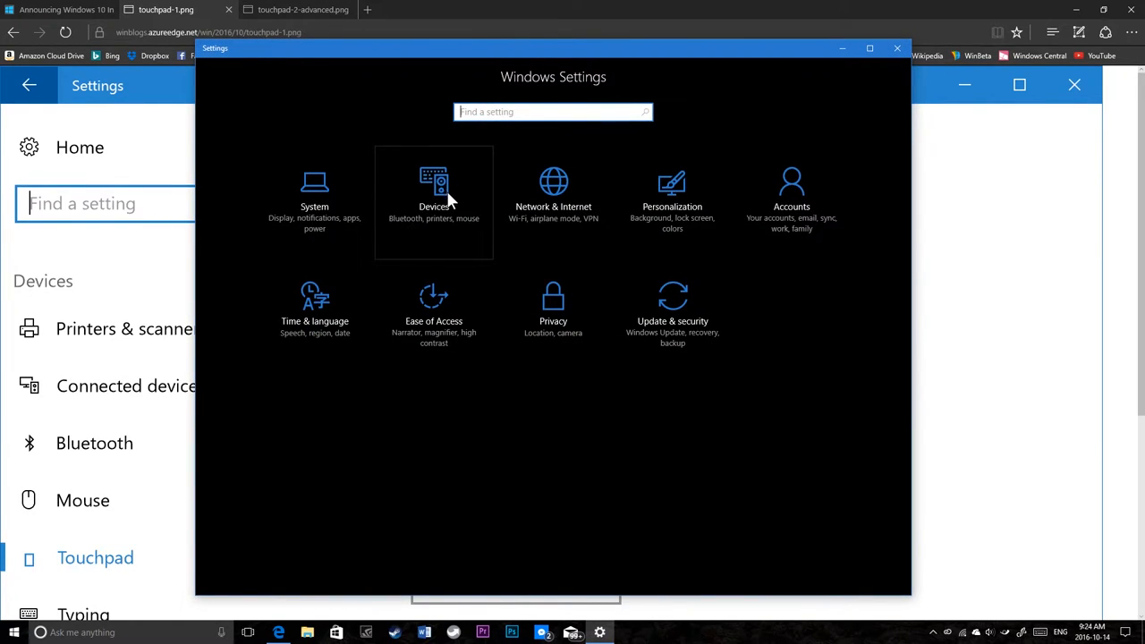
pyautogui.moveTo(552, 197)
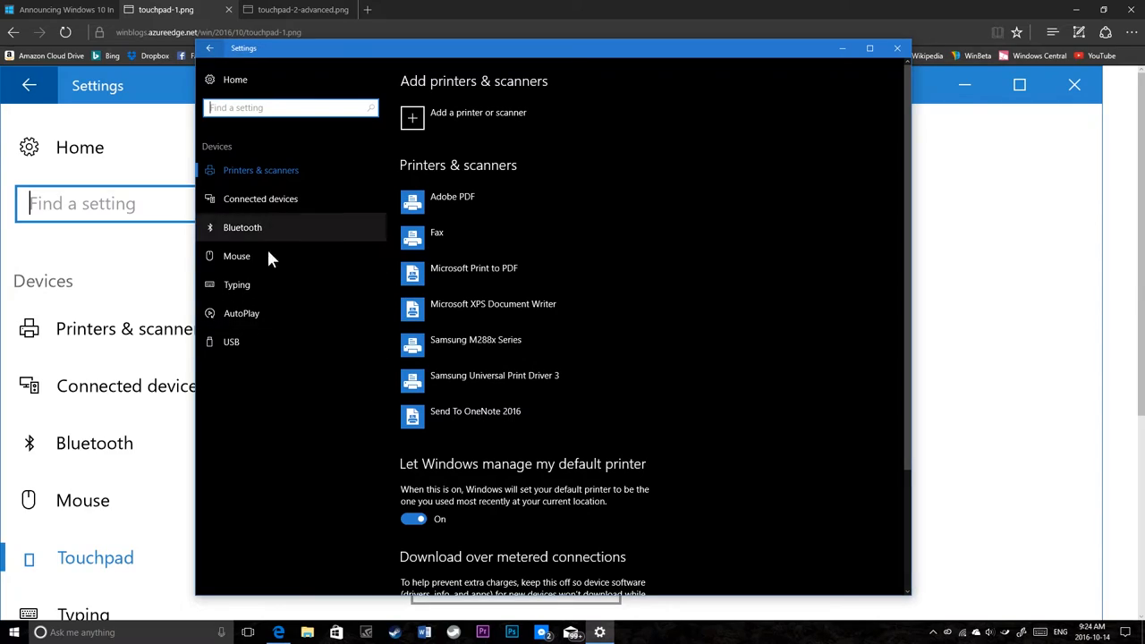
pyautogui.moveTo(286, 279)
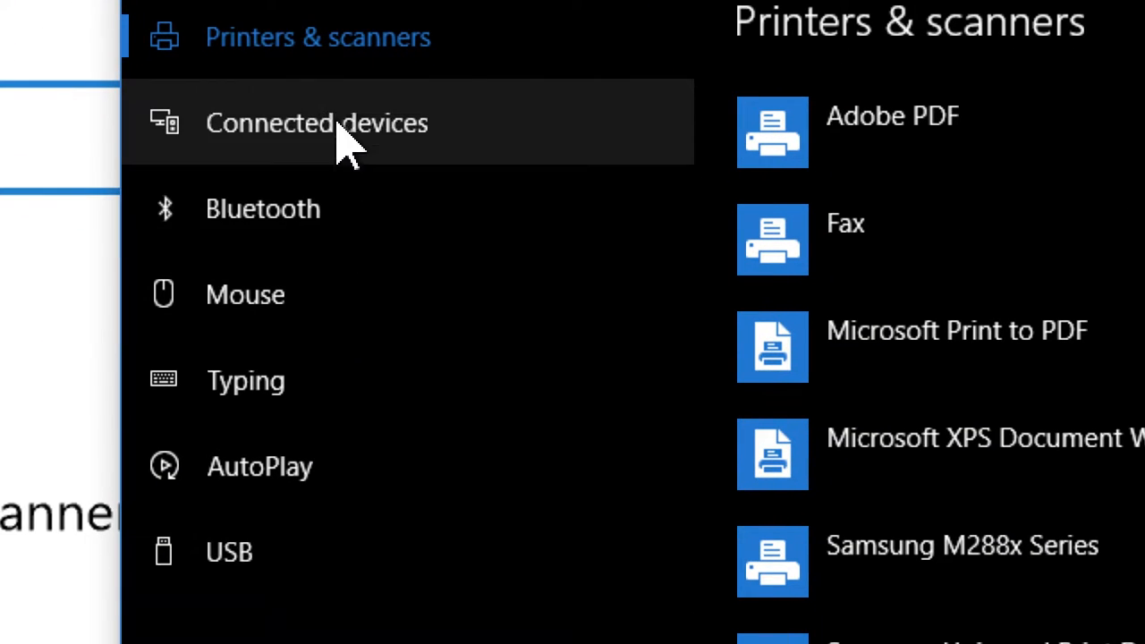
pyautogui.moveTo(71, 492)
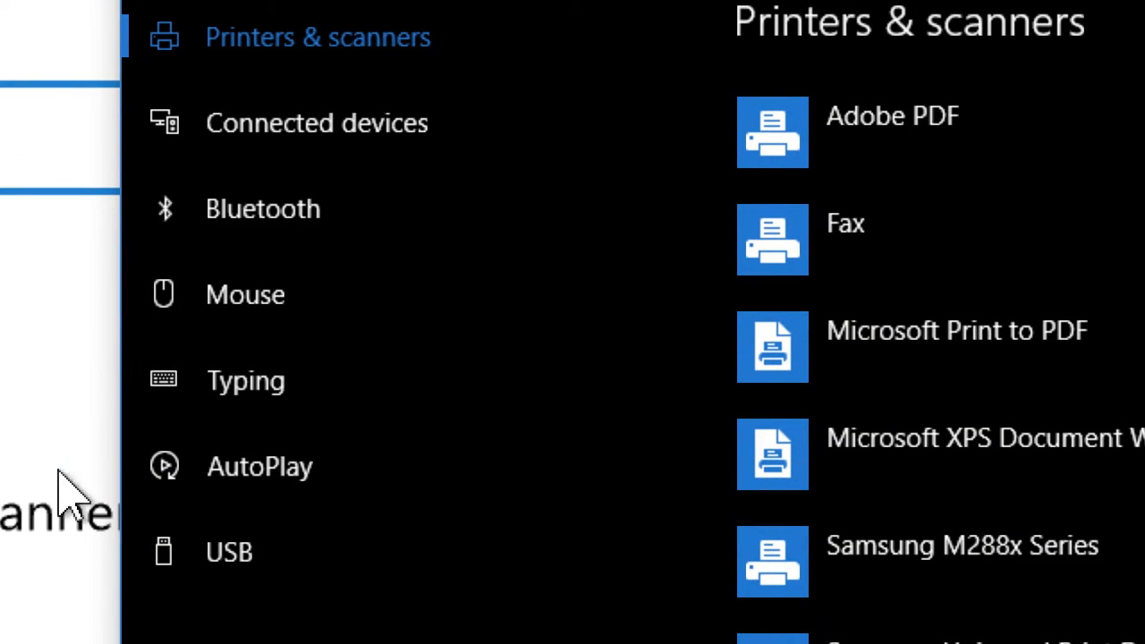
pyautogui.moveTo(246, 367)
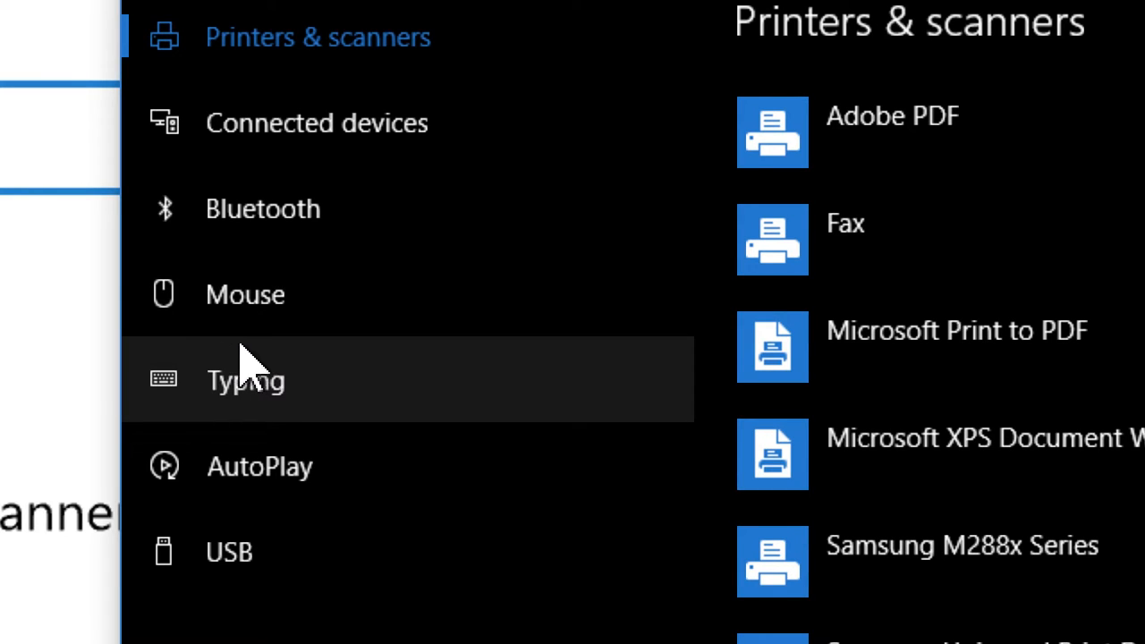
pyautogui.moveTo(340, 390)
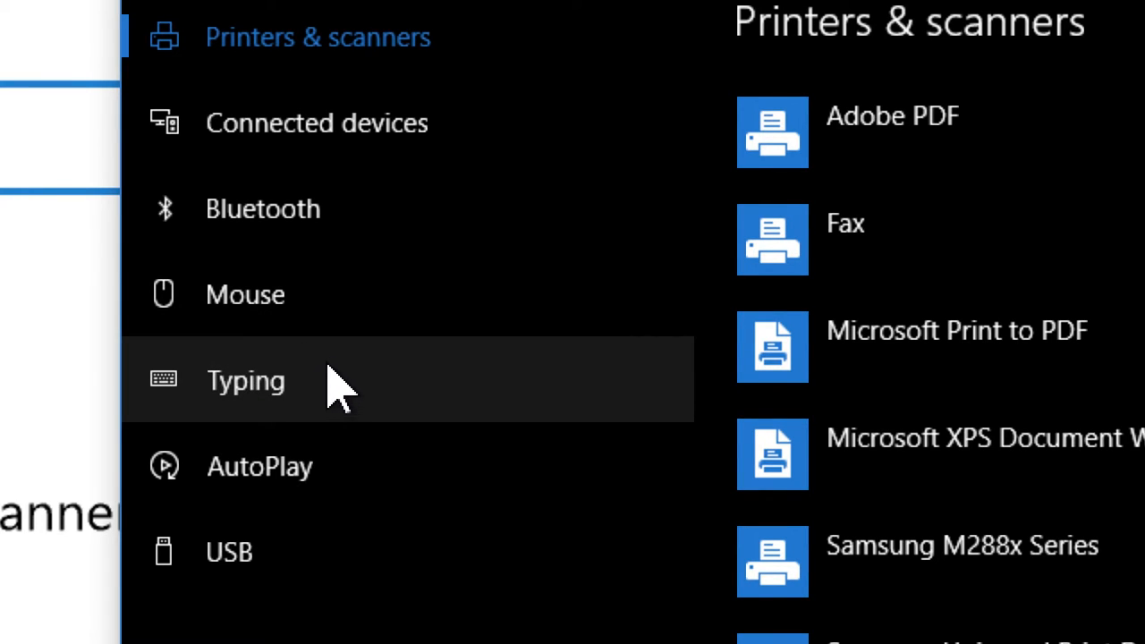
pyautogui.moveTo(317, 402)
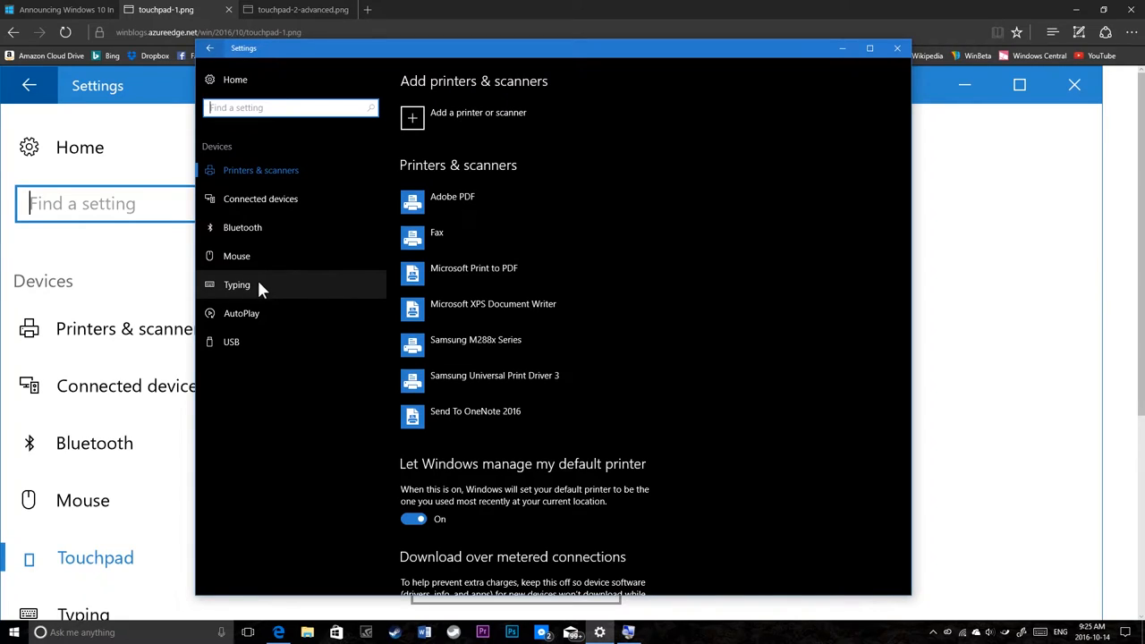
pyautogui.moveTo(275, 278)
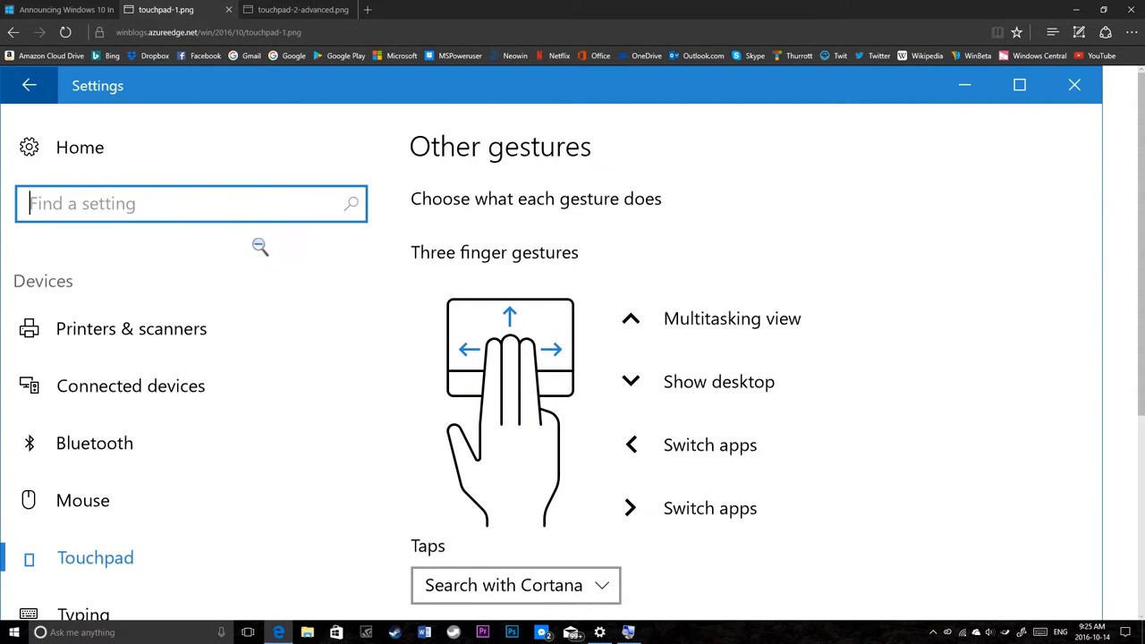
pyautogui.moveTo(428, 247)
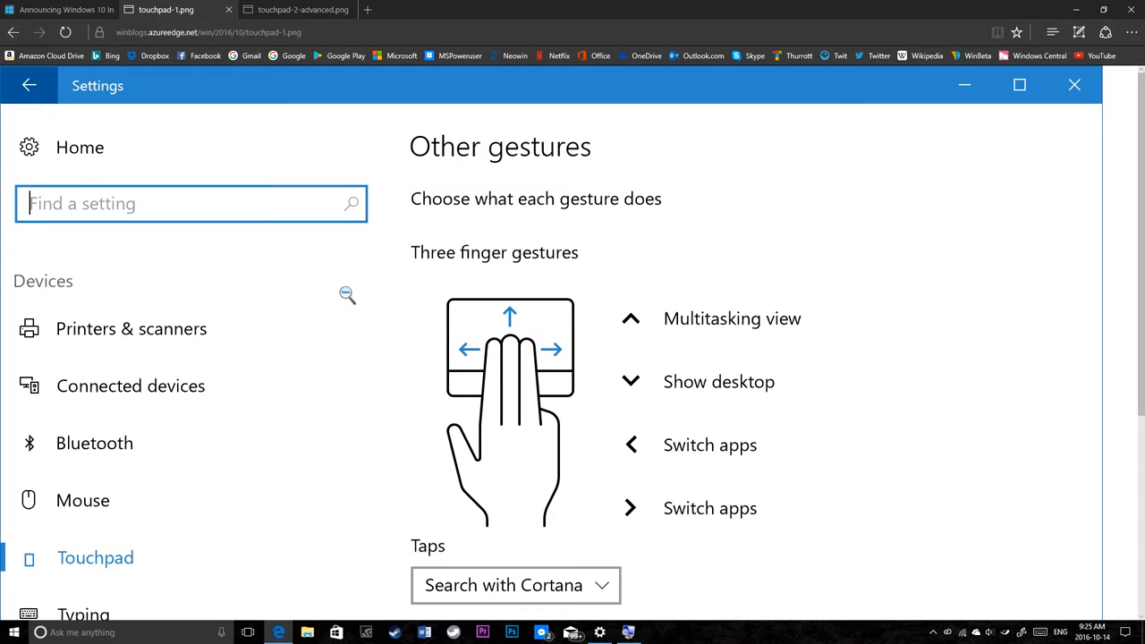
pyautogui.moveTo(349, 295)
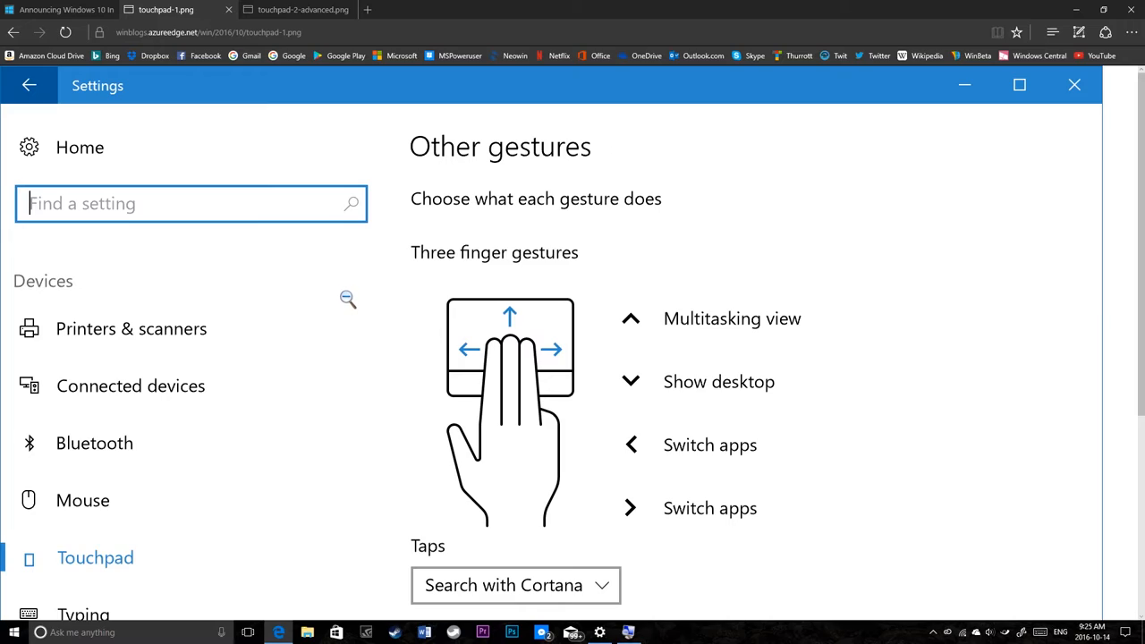
pyautogui.moveTo(330, 312)
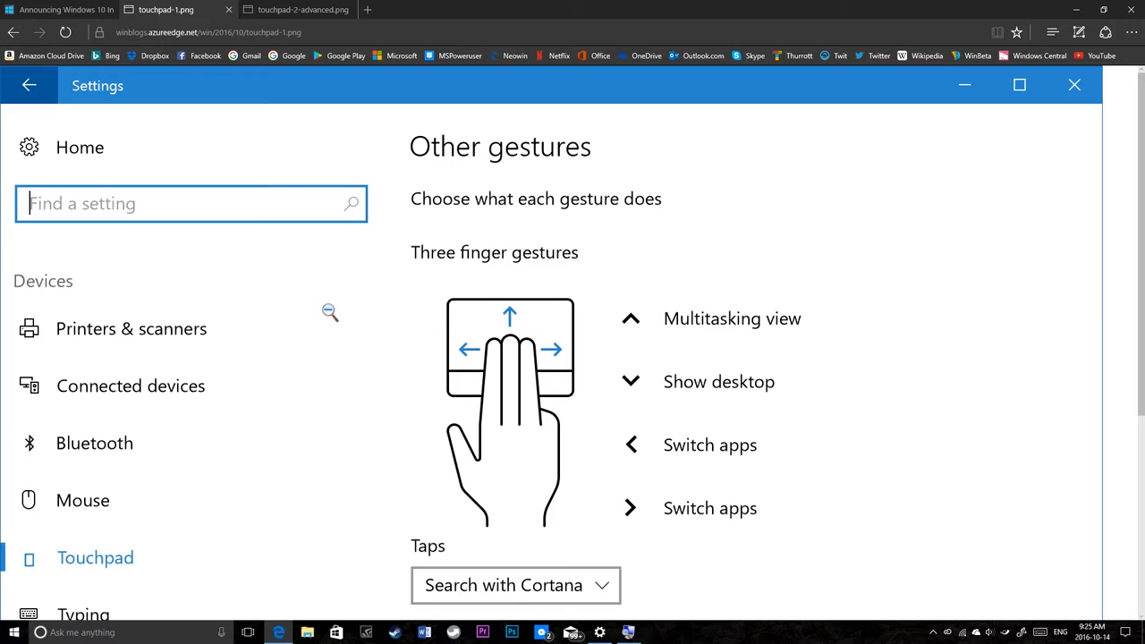
pyautogui.moveTo(322, 322)
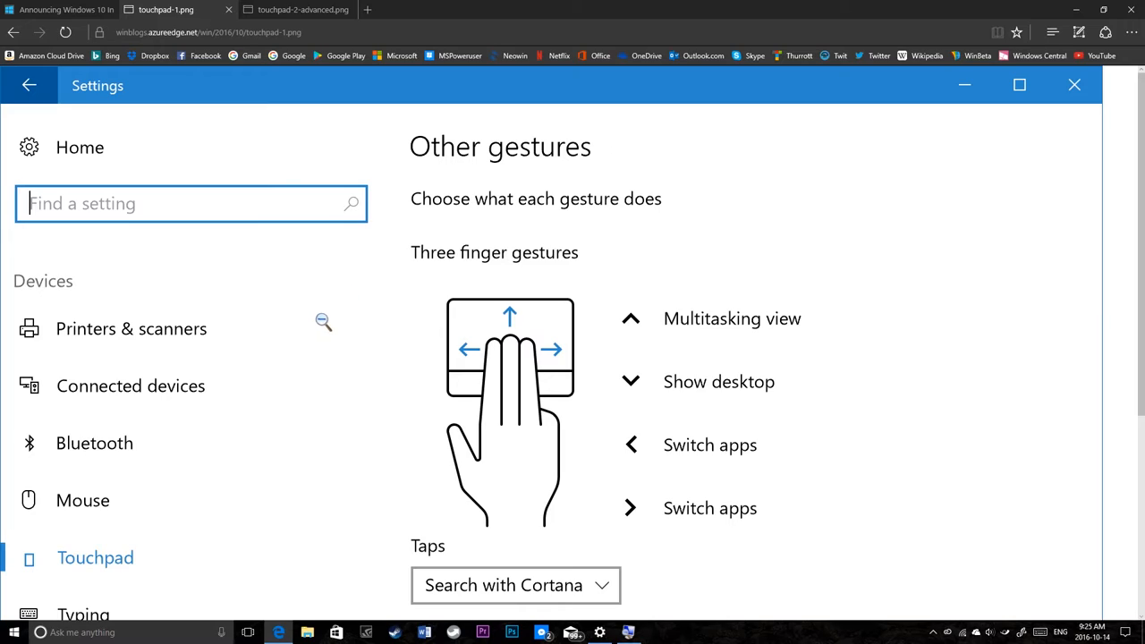
pyautogui.scroll(-3)
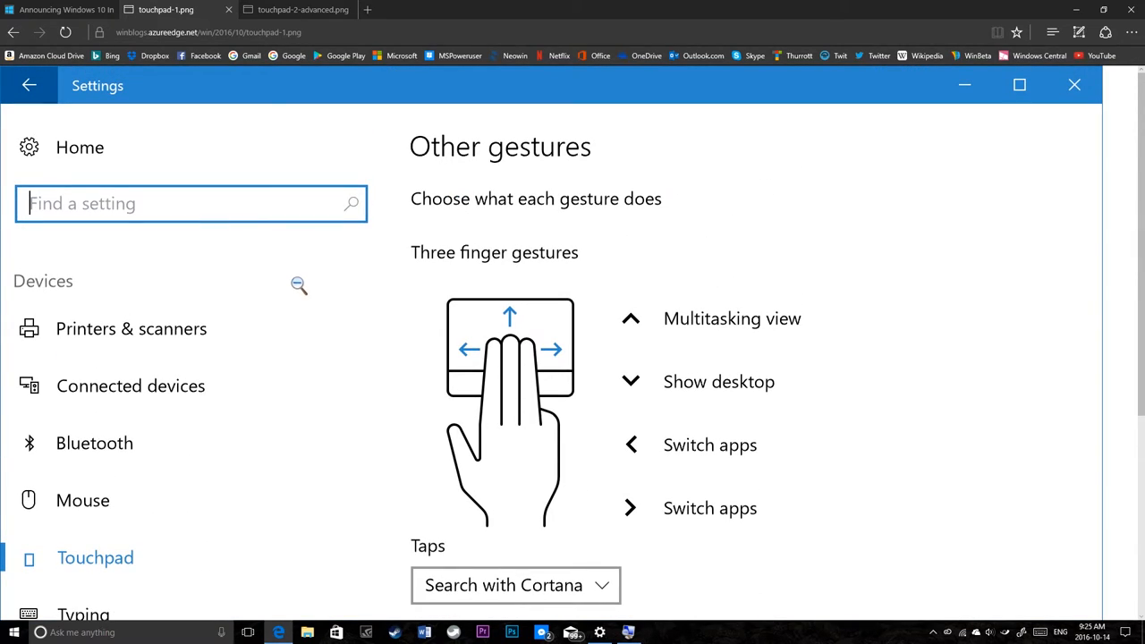
pyautogui.scroll(-3)
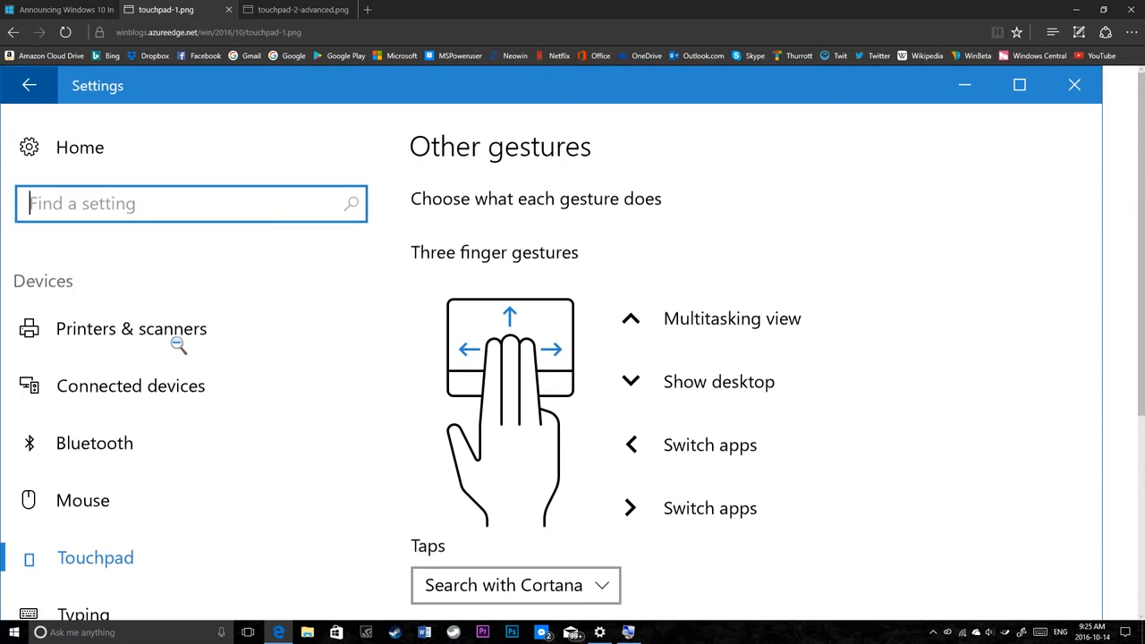
pyautogui.moveTo(61, 135)
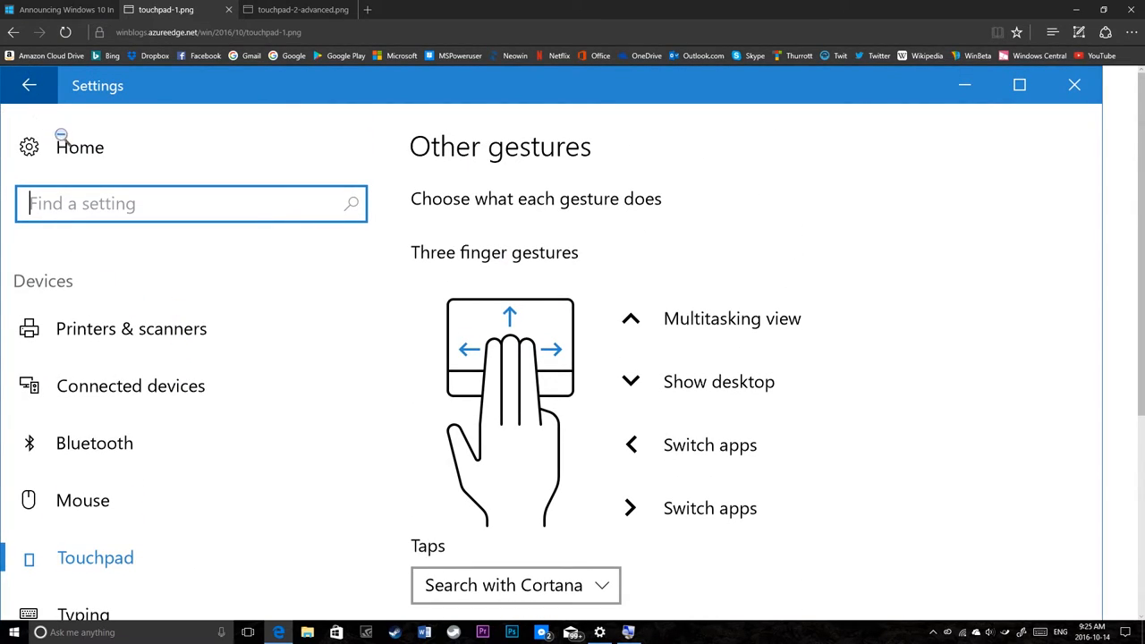
pyautogui.moveTo(510, 224)
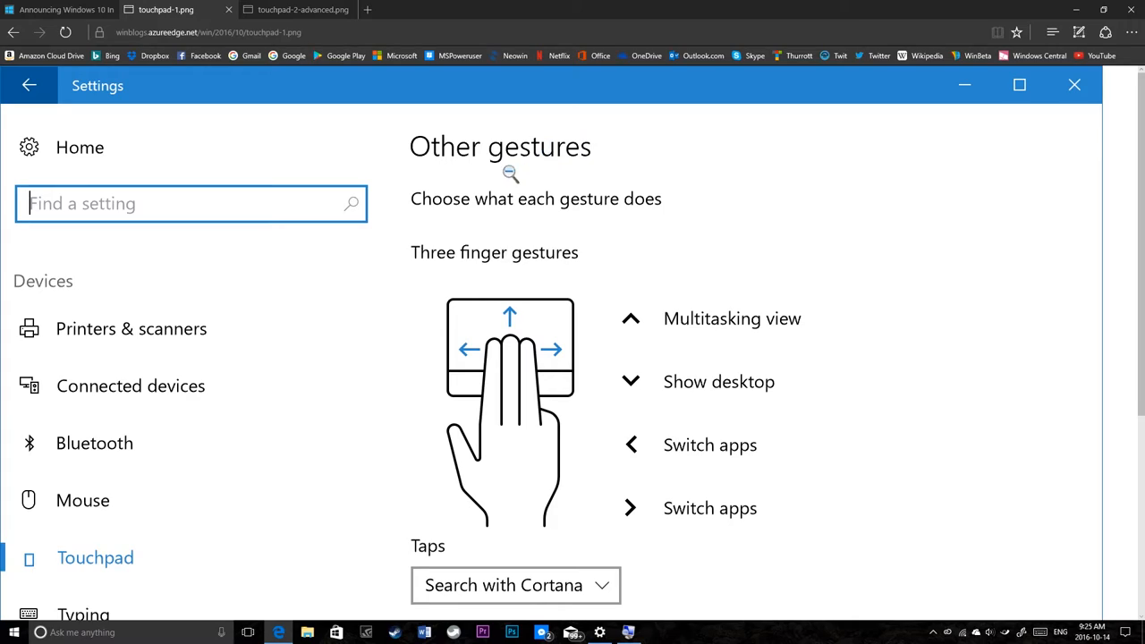
pyautogui.moveTo(534, 246)
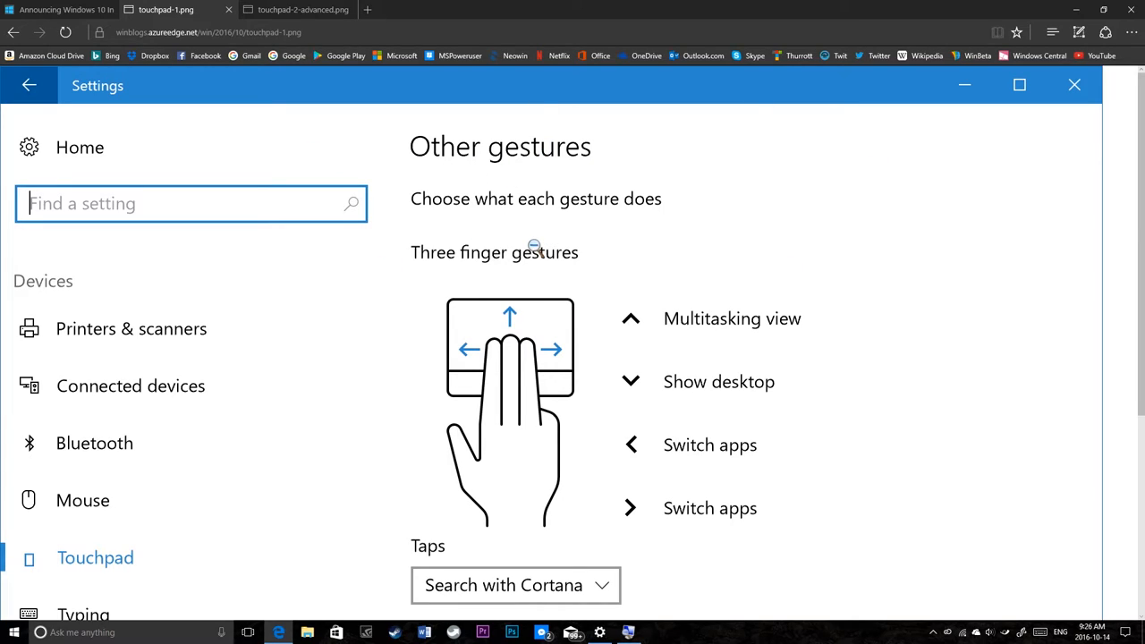
pyautogui.moveTo(255, 264)
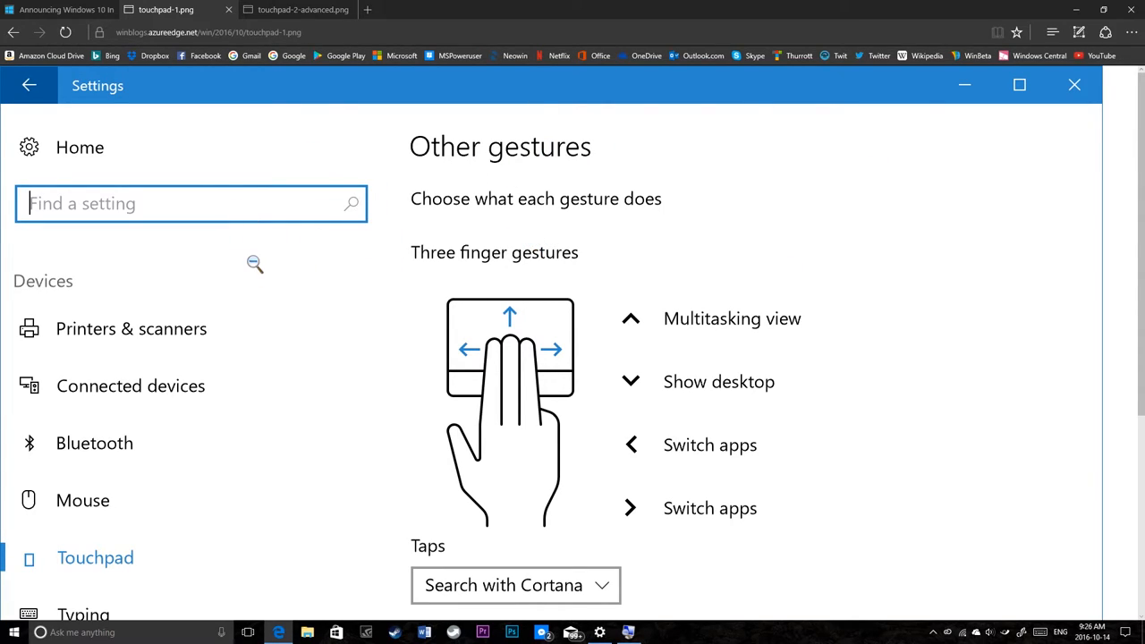
pyautogui.scroll(-3)
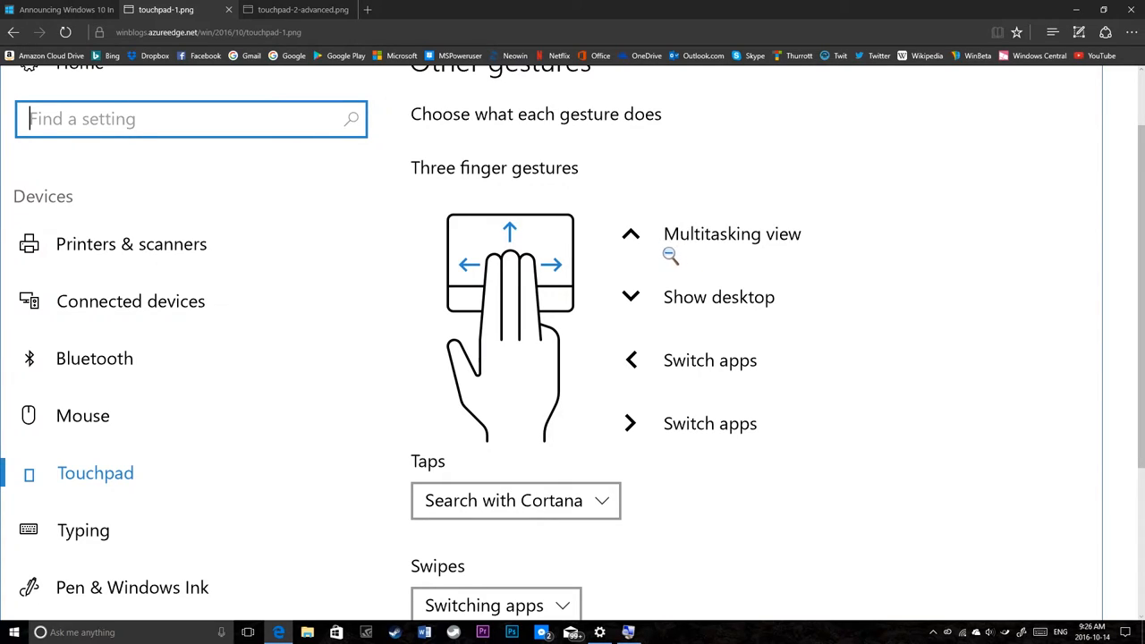
pyautogui.moveTo(611, 278)
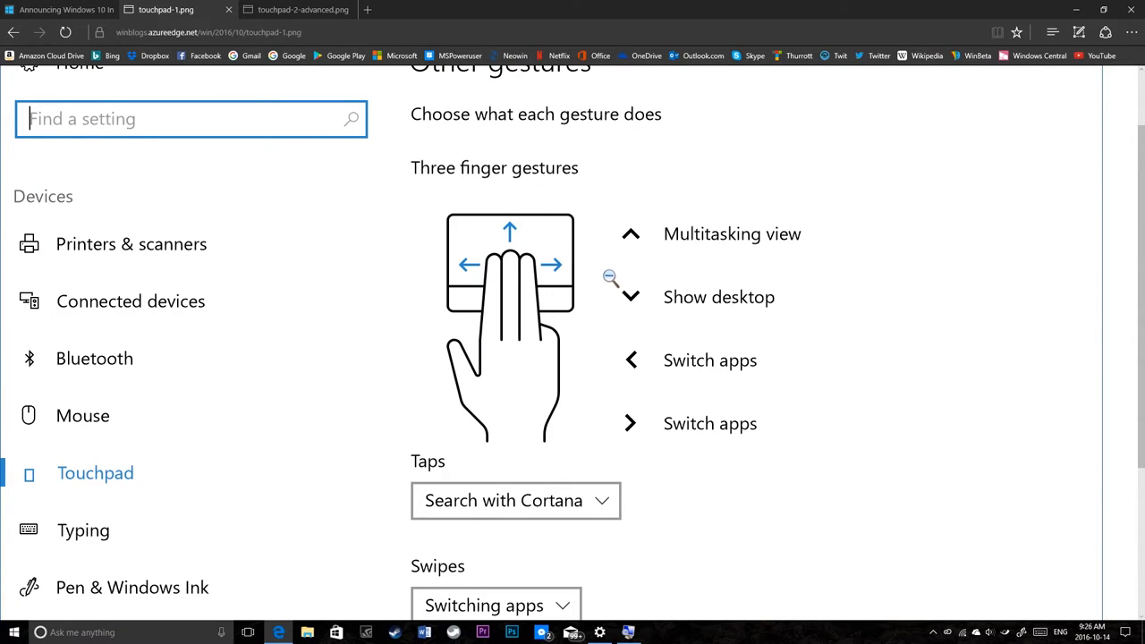
pyautogui.moveTo(295, 559)
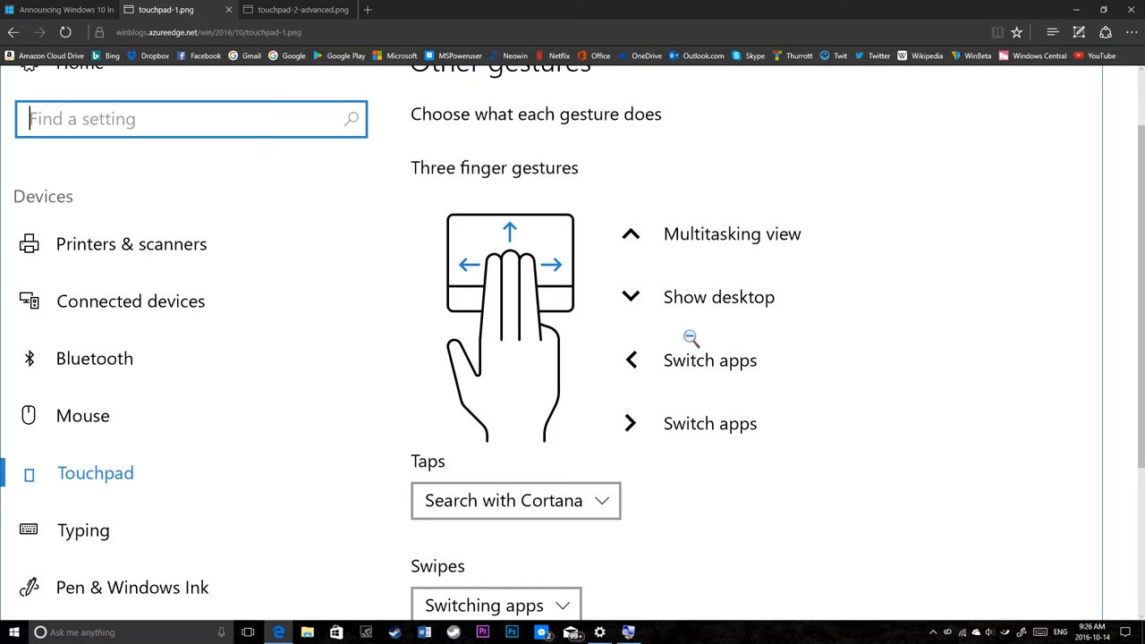
pyautogui.scroll(-3)
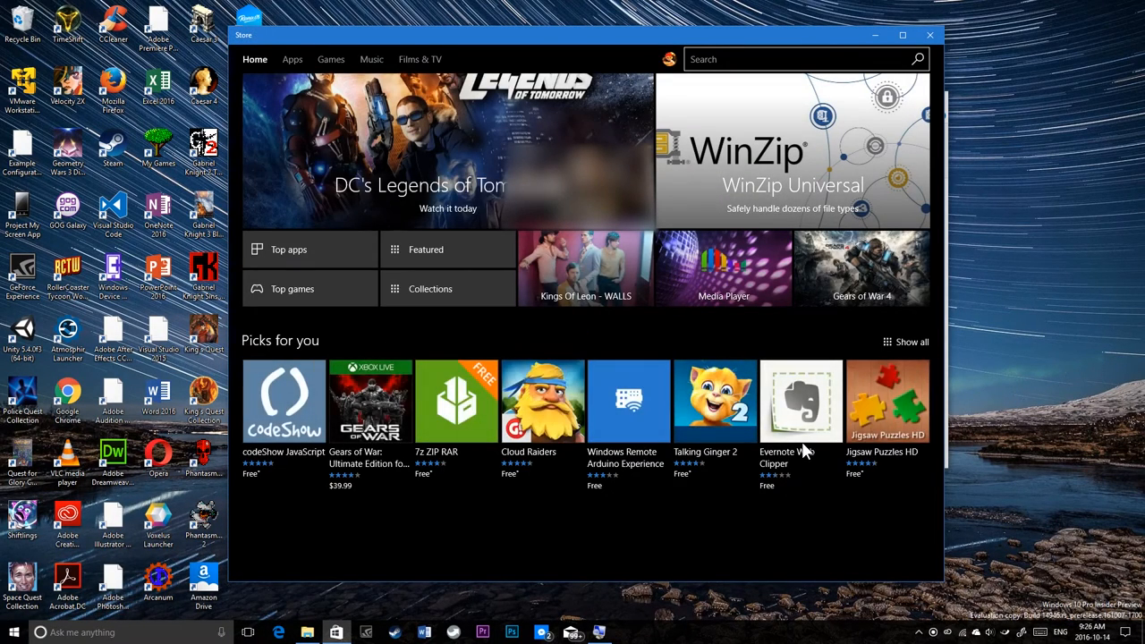
pyautogui.scroll(-3)
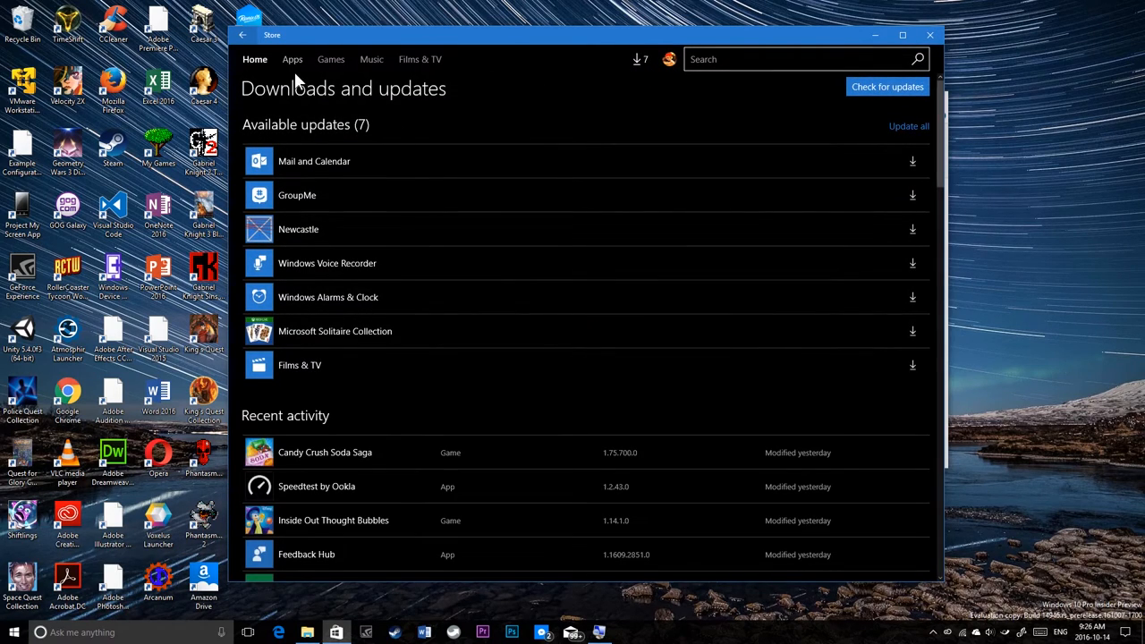
pyautogui.click(254, 59)
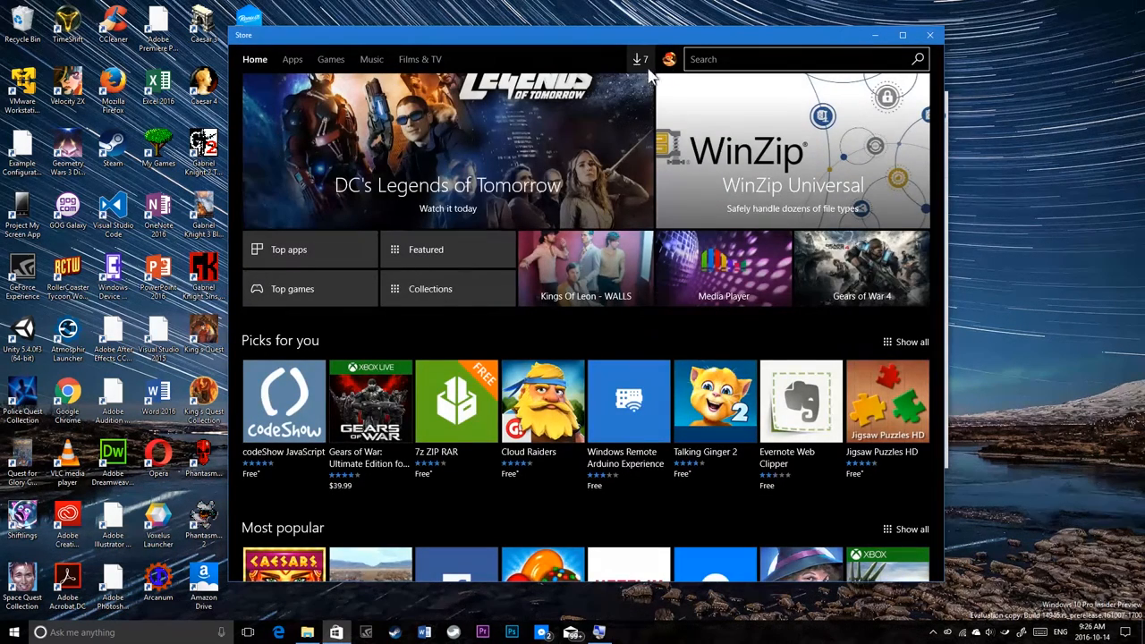
pyautogui.click(640, 59)
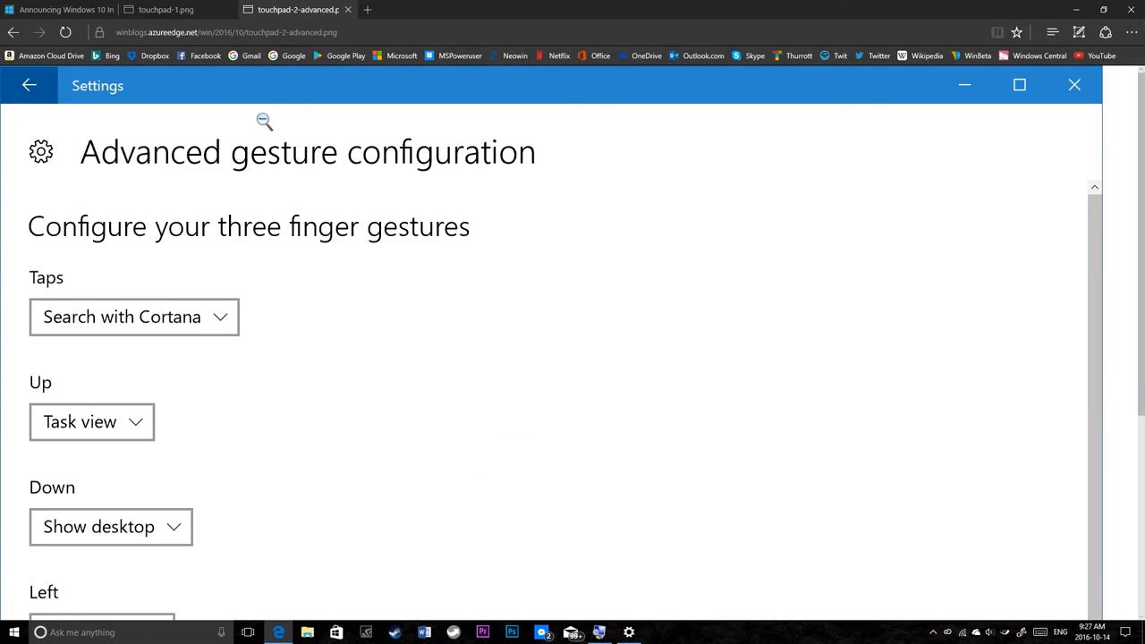
pyautogui.moveTo(152, 171)
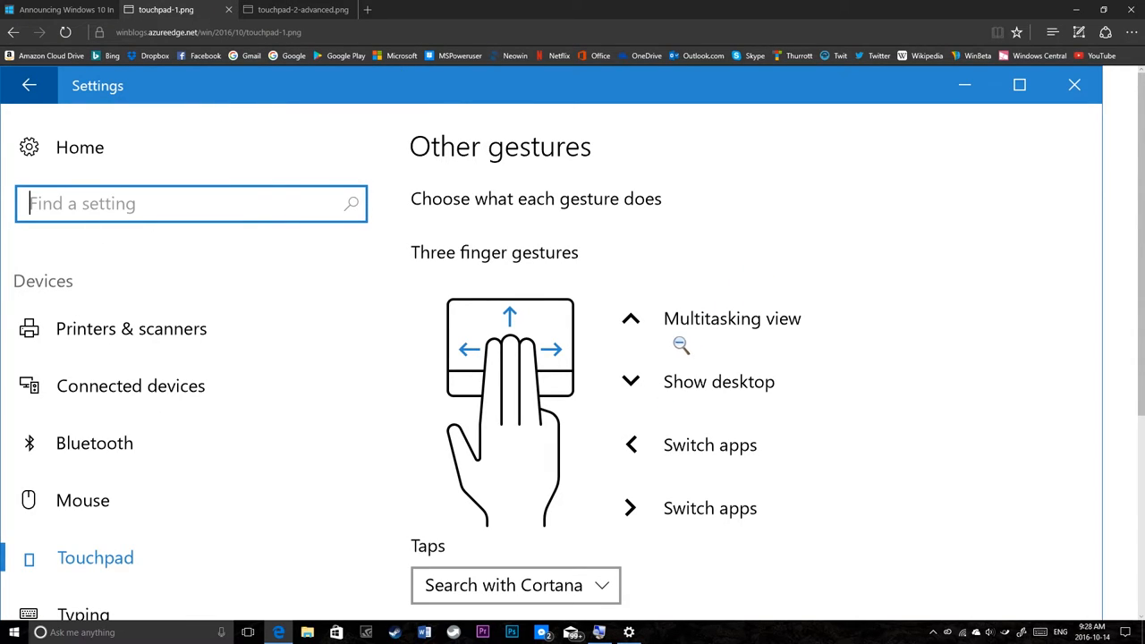
# Step: View the advanced gesture configuration screenshot, then close its tab
pyautogui.click(298, 10)
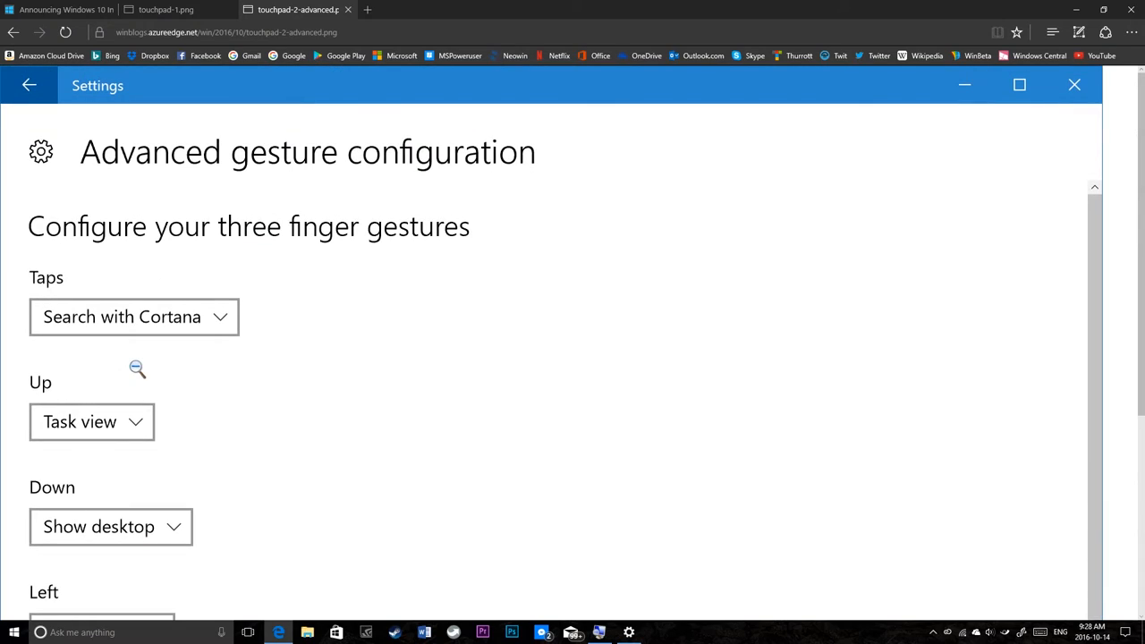
pyautogui.scroll(-3)
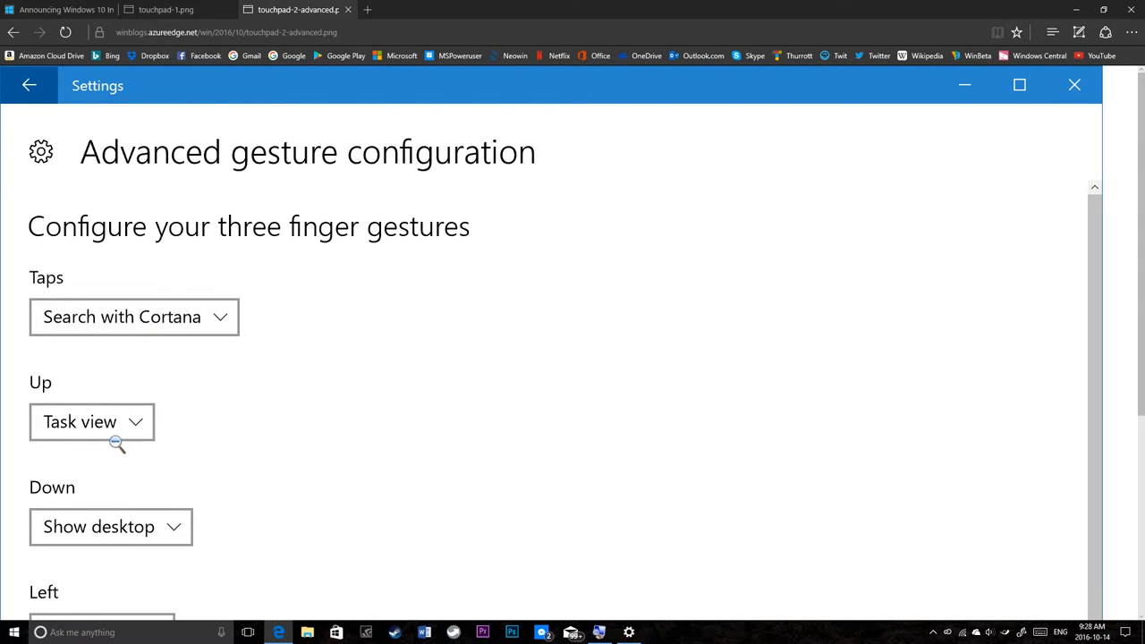
pyautogui.click(165, 10)
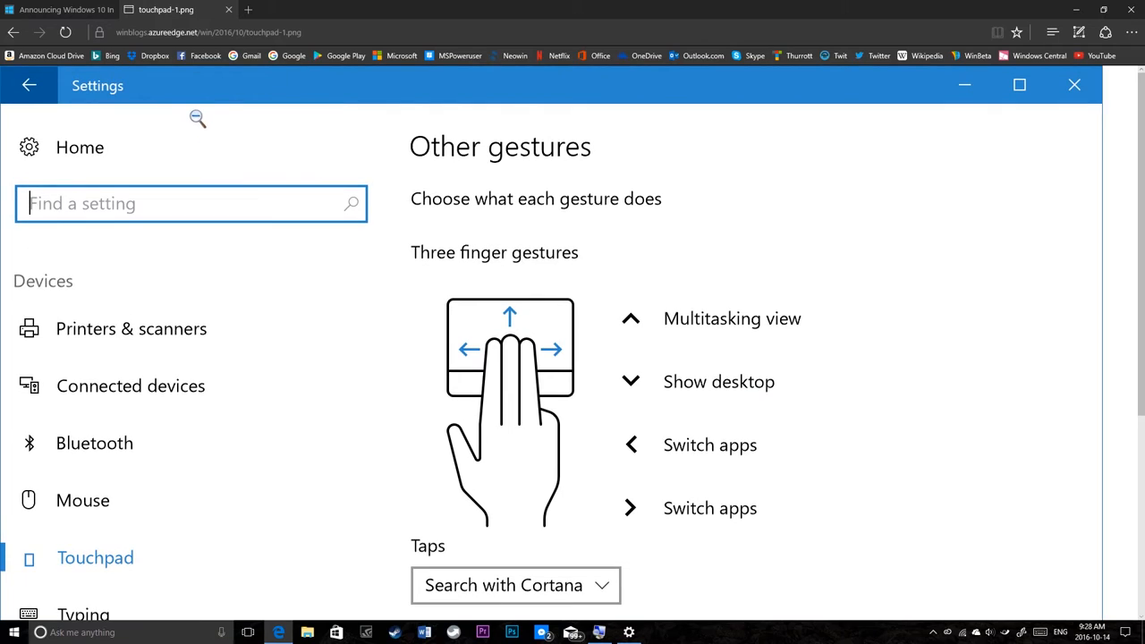
pyautogui.moveTo(291, 121)
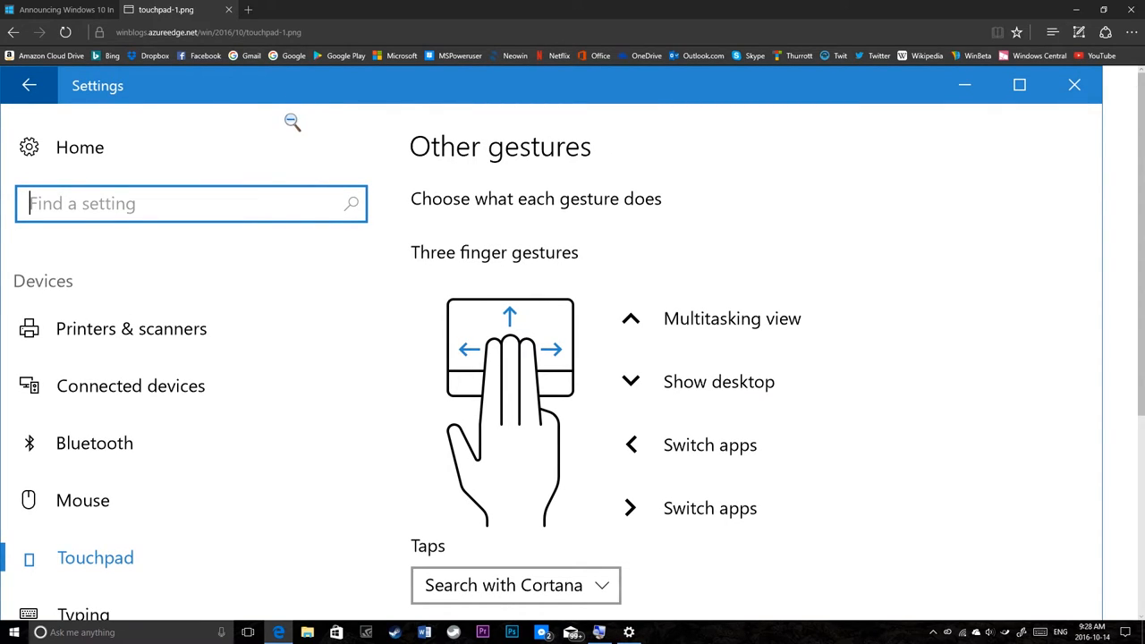
# Step: Shrink the touchpad screenshot to actual size and launch Settings on Printers & scanners
pyautogui.click(13, 632)
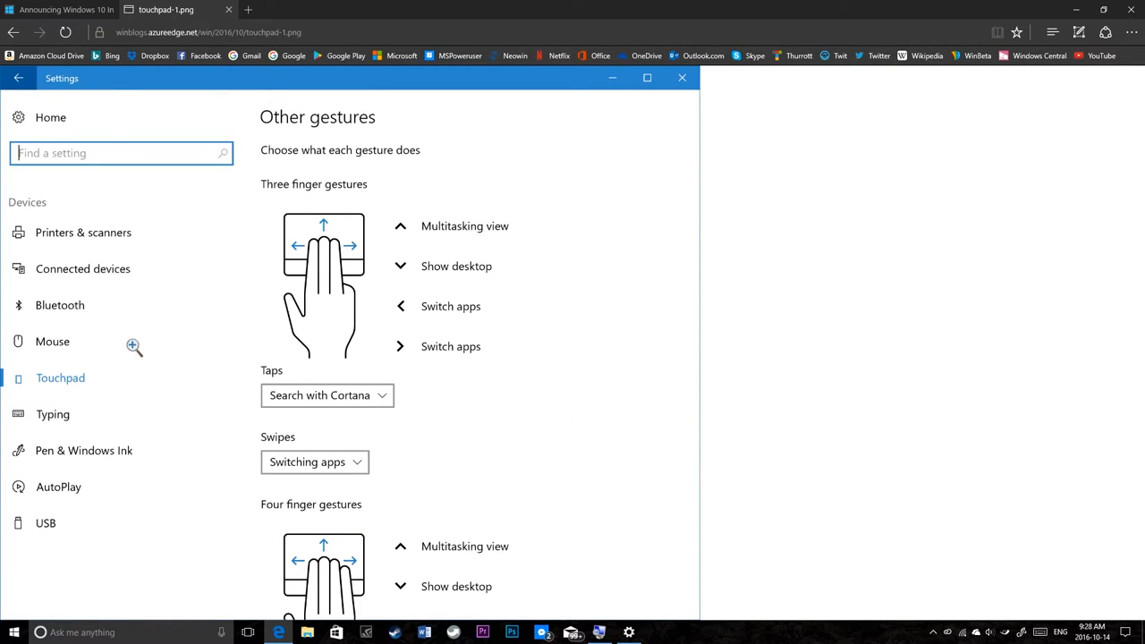
pyautogui.click(13, 632)
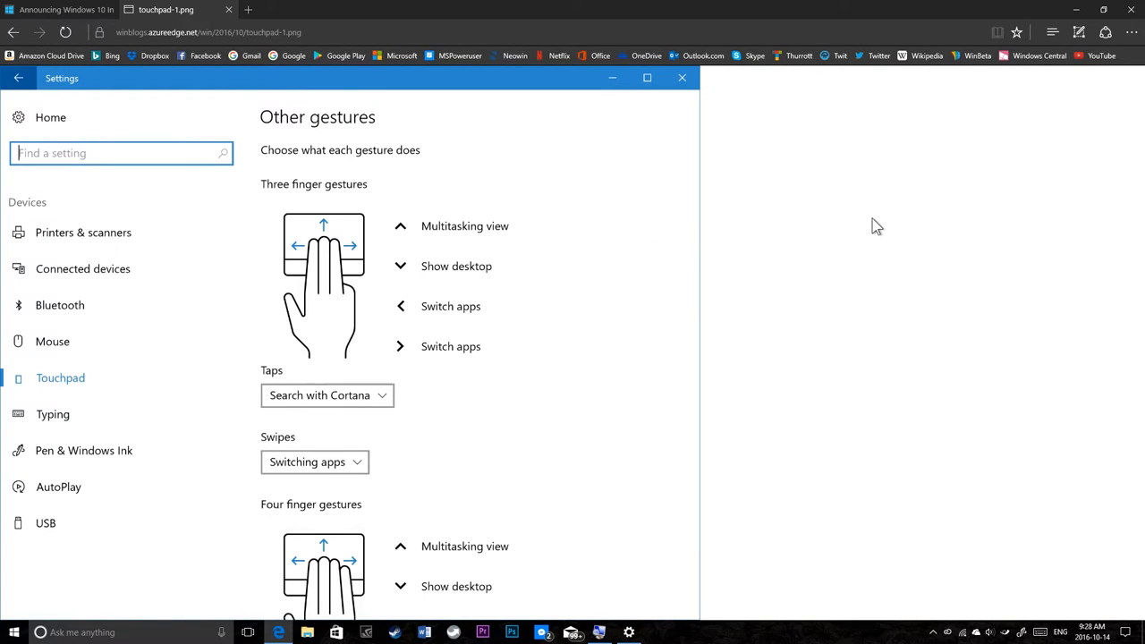
pyautogui.moveTo(848, 240)
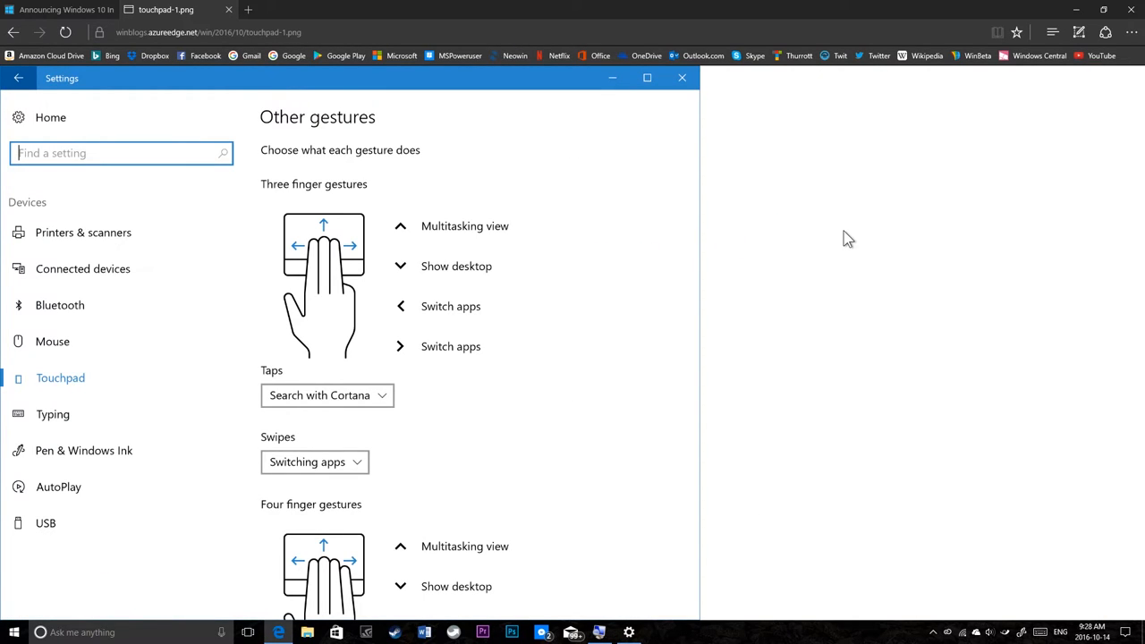
pyautogui.click(14, 633)
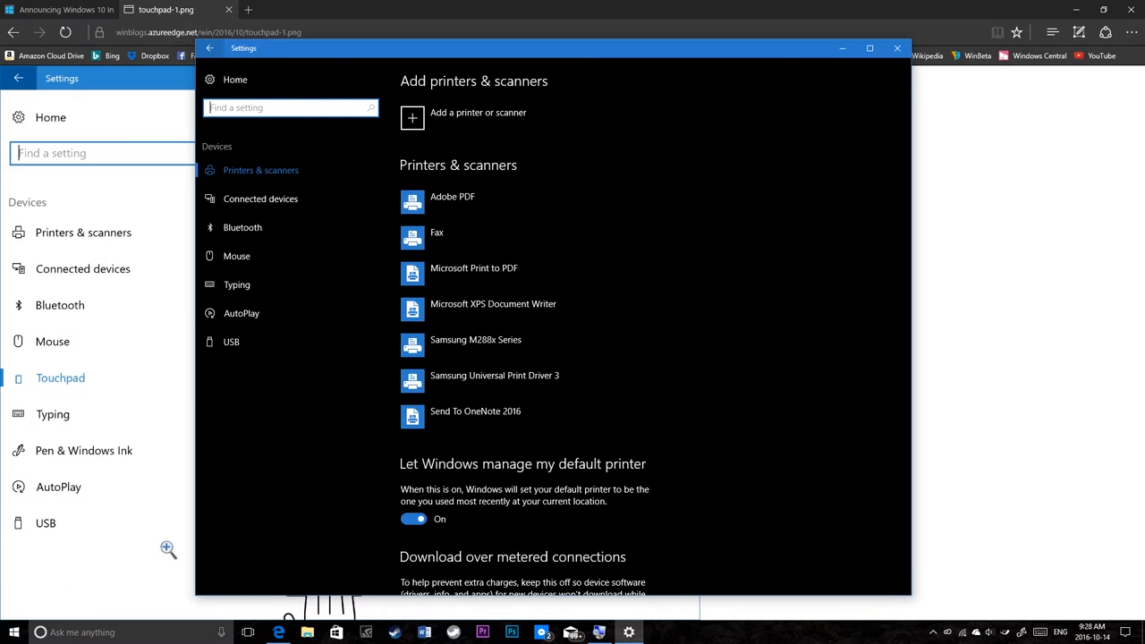
# Step: Return to Settings home and open Network & Internet Status, showing an Internet connection
pyautogui.click(210, 48)
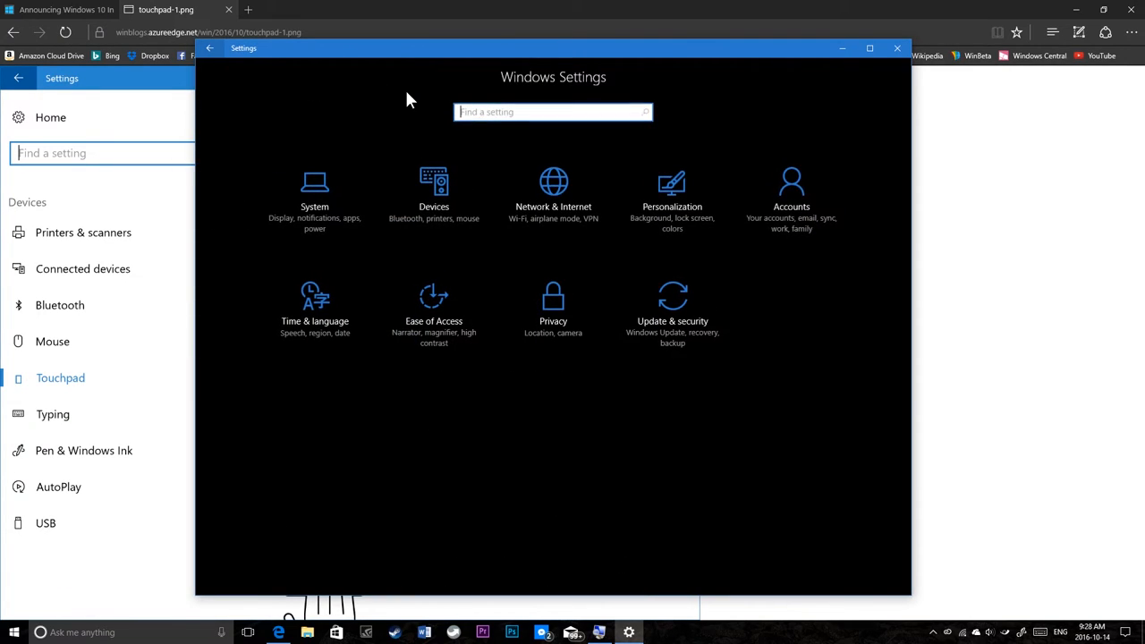
pyautogui.moveTo(462, 161)
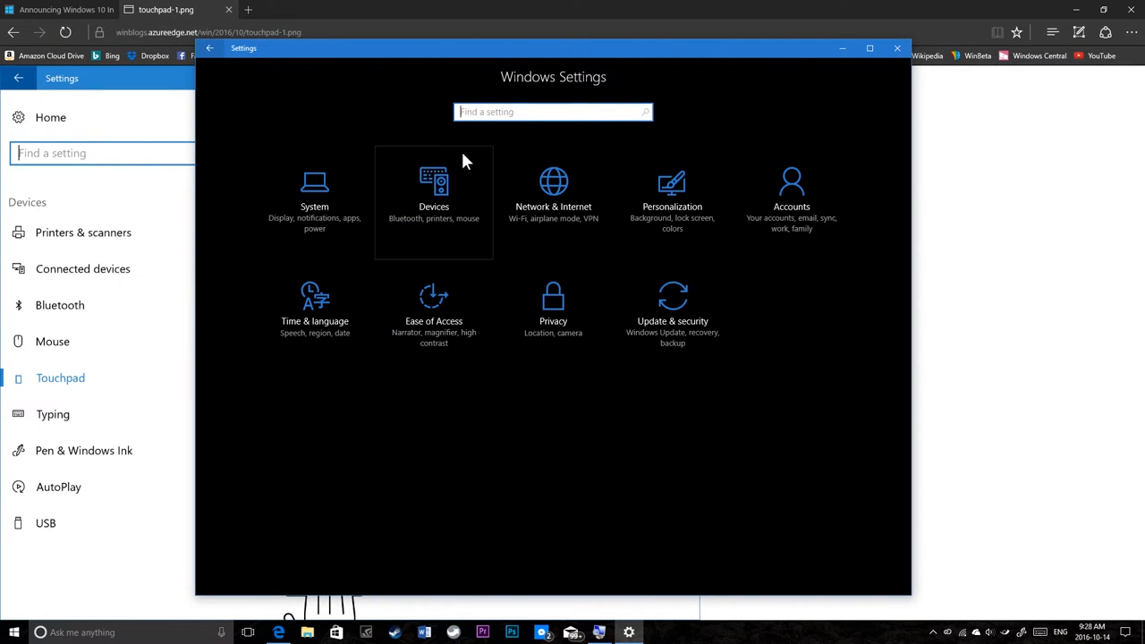
pyautogui.moveTo(488, 446)
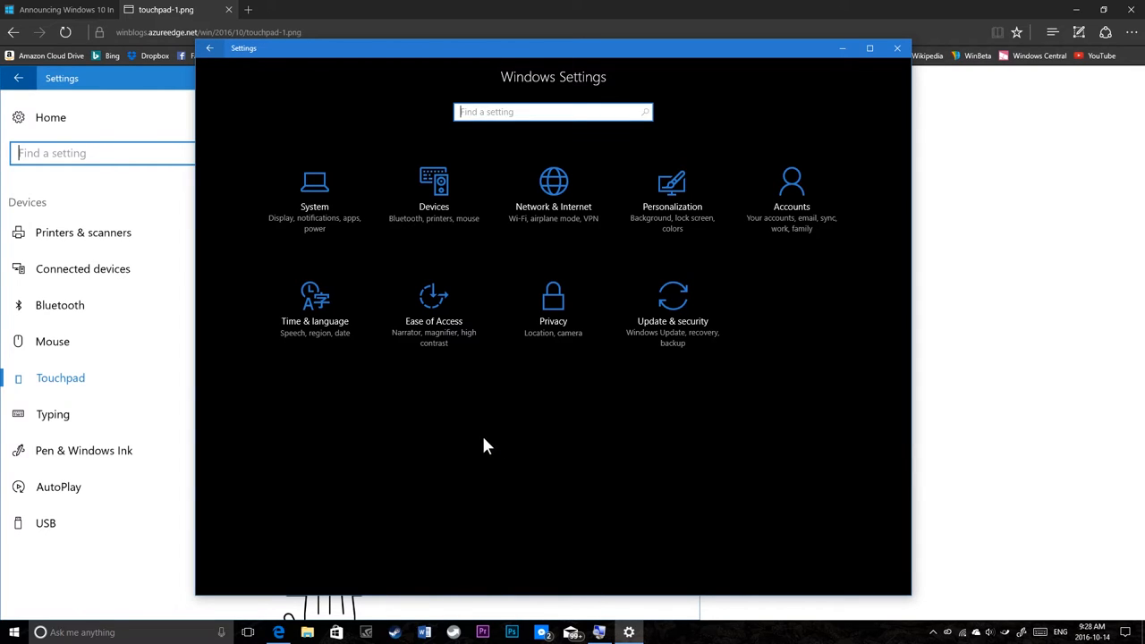
pyautogui.moveTo(553, 197)
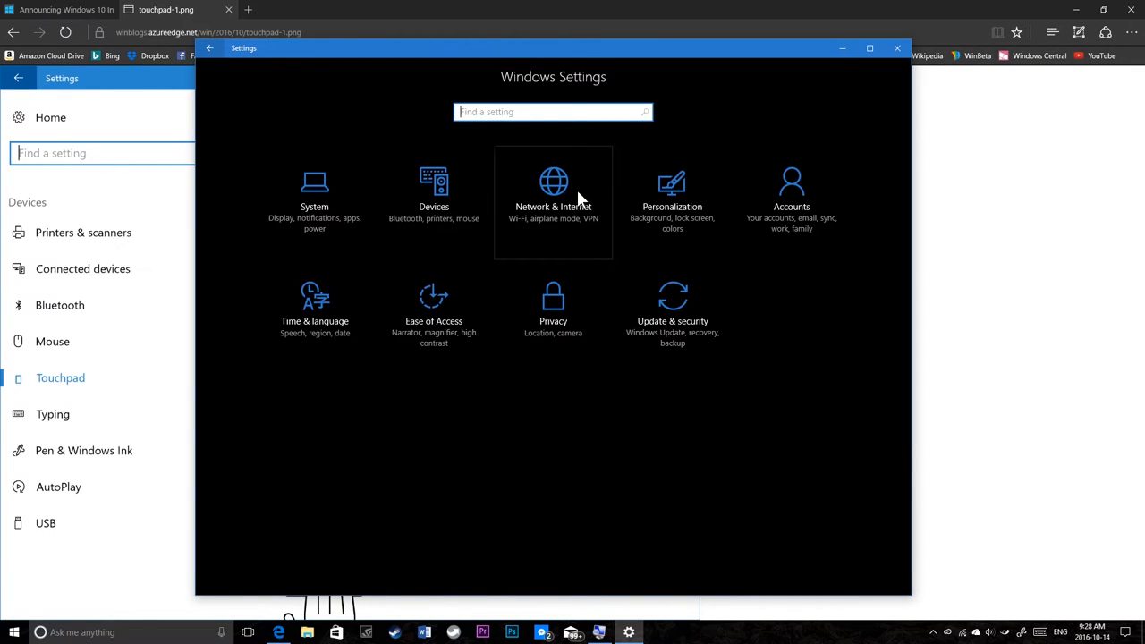
pyautogui.click(553, 192)
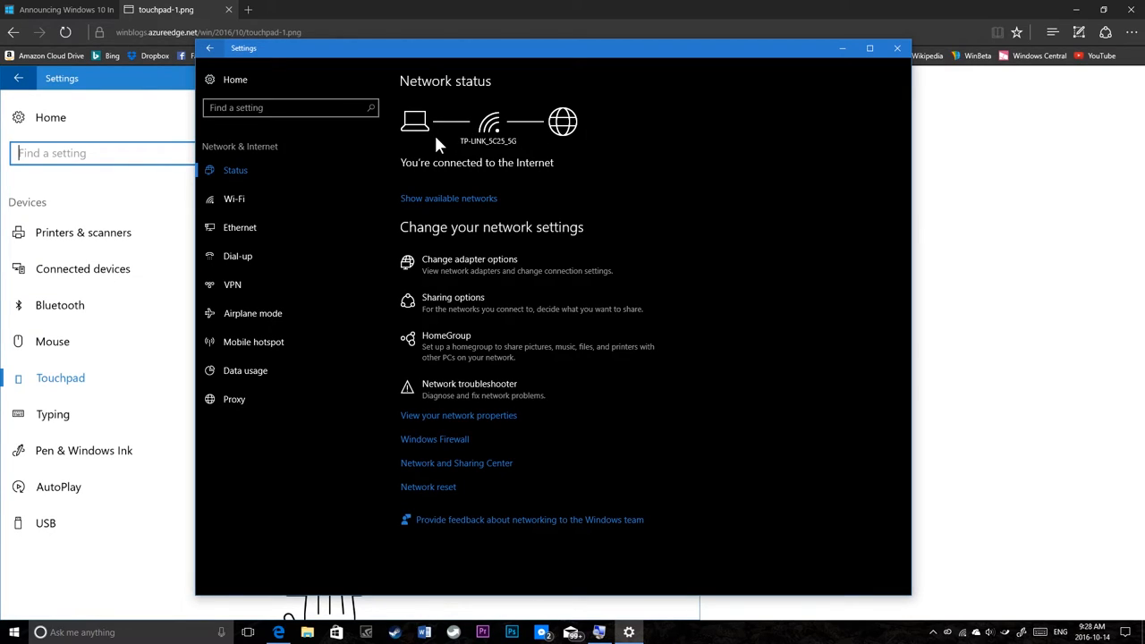
pyautogui.moveTo(504, 143)
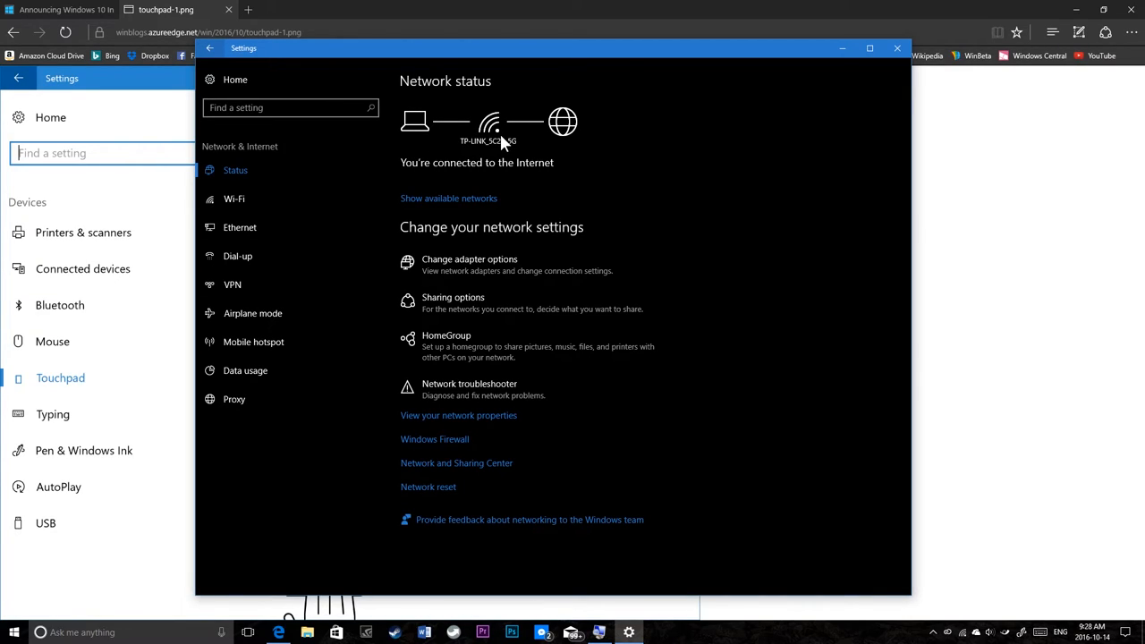
pyautogui.moveTo(501, 145)
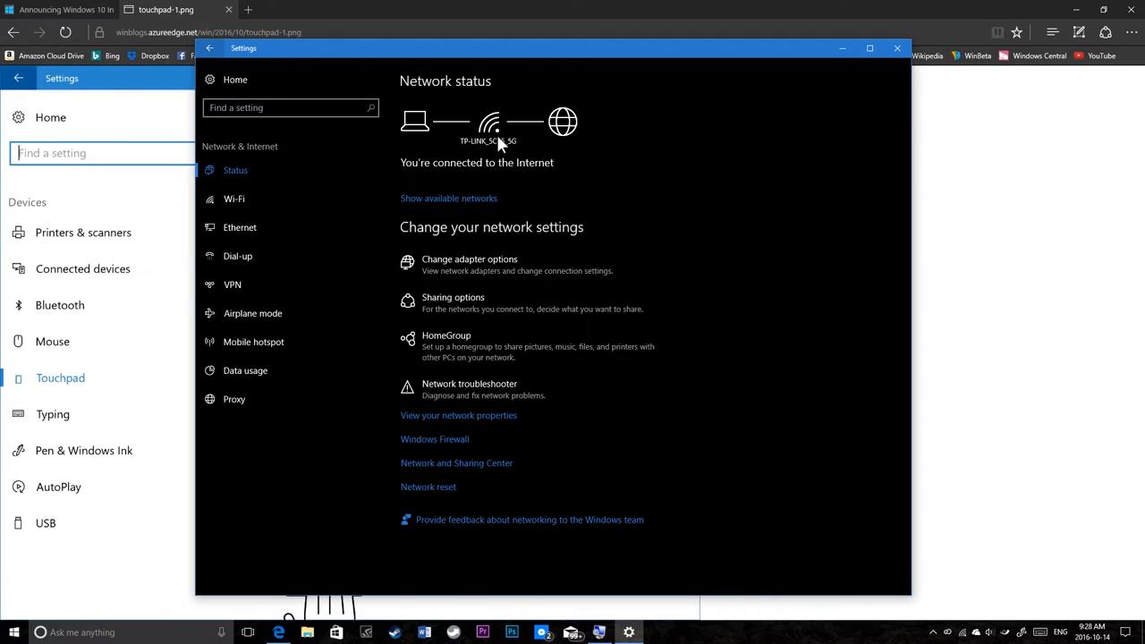
pyautogui.moveTo(541, 116)
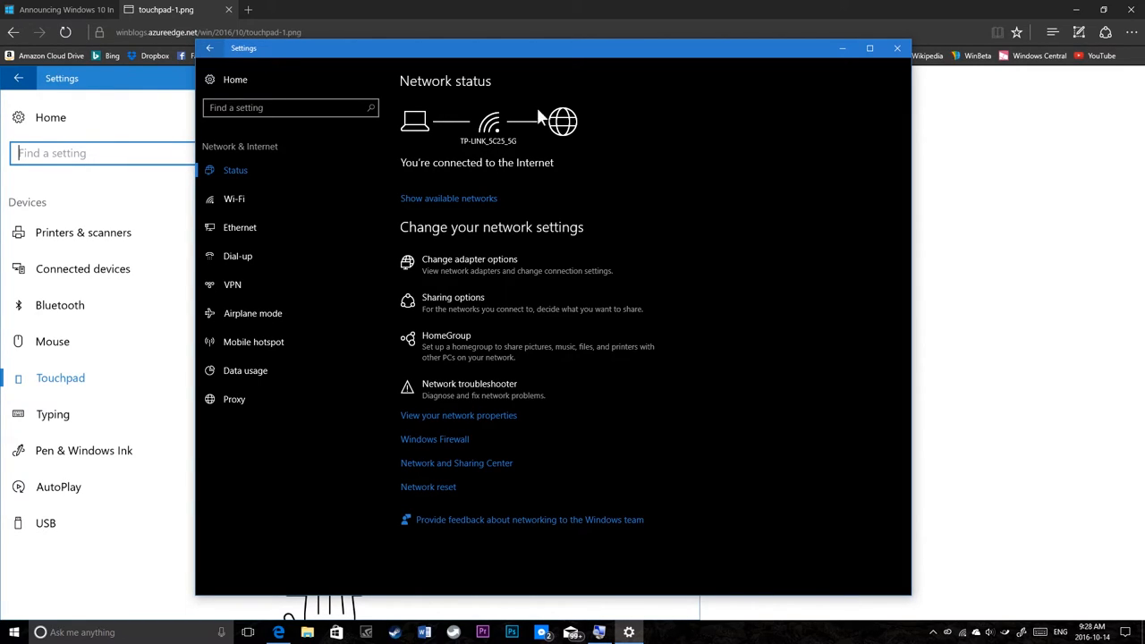
pyautogui.moveTo(408, 135)
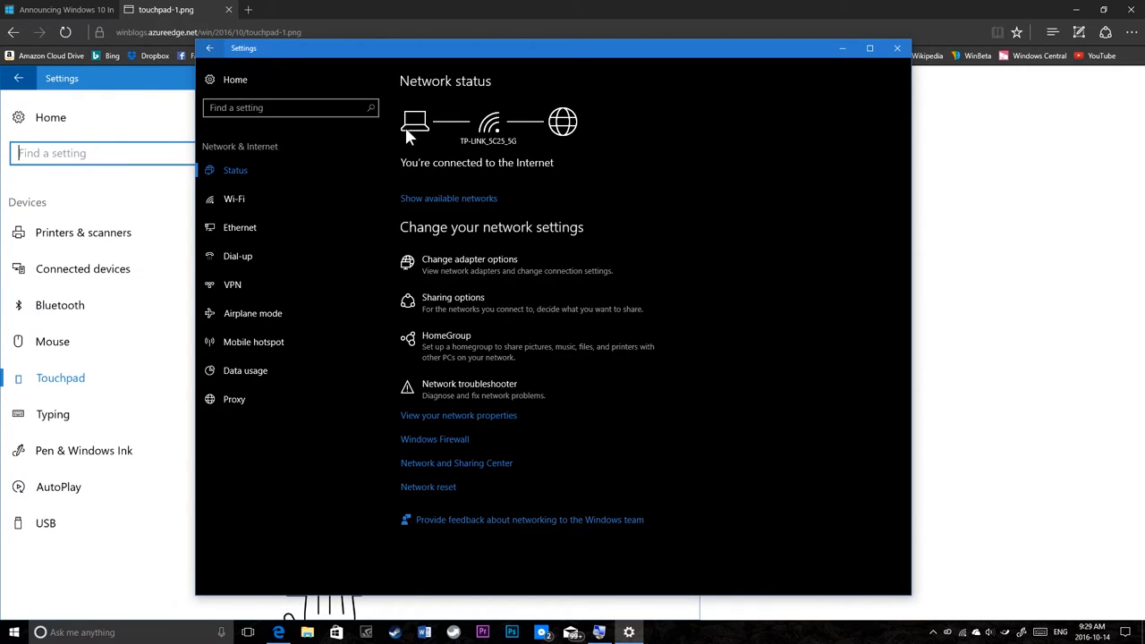
pyautogui.moveTo(603, 134)
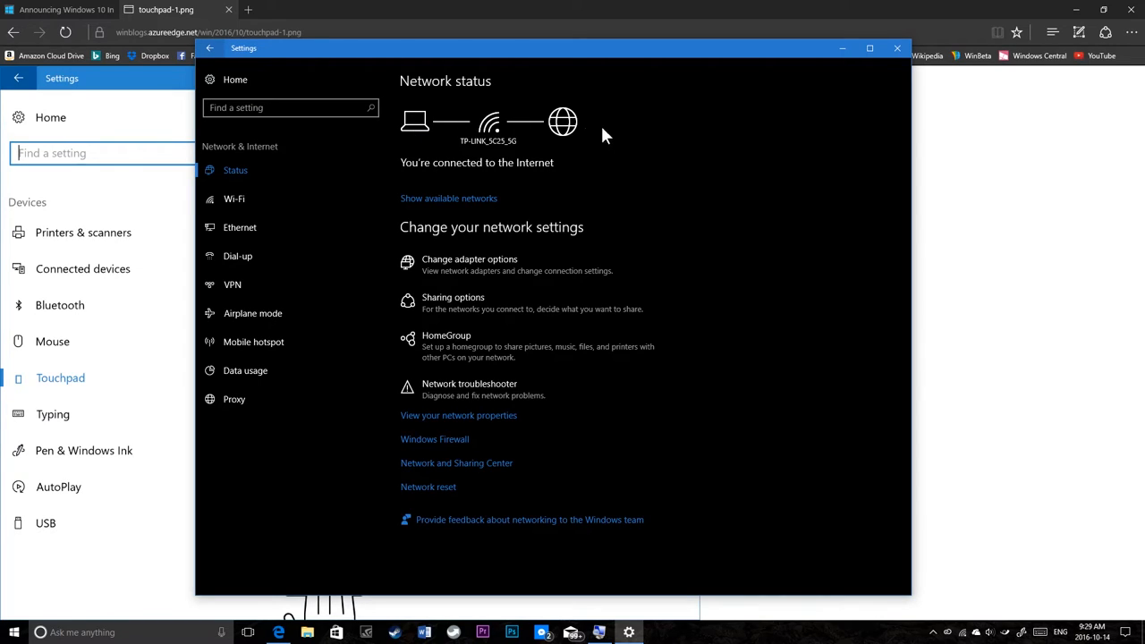
pyautogui.moveTo(506, 119)
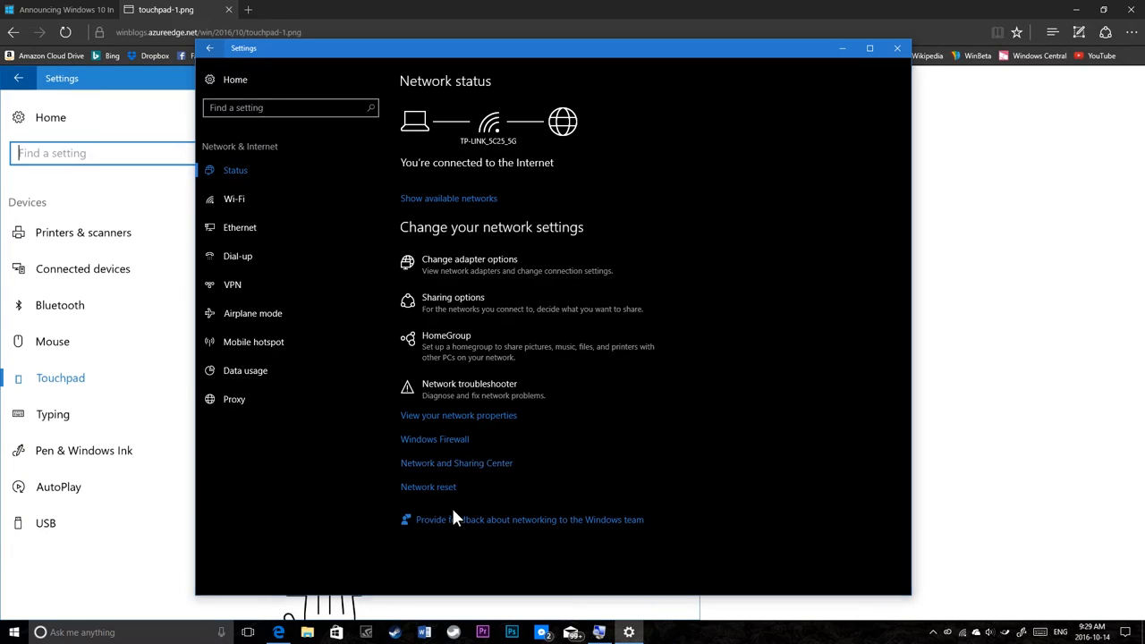
pyautogui.click(456, 463)
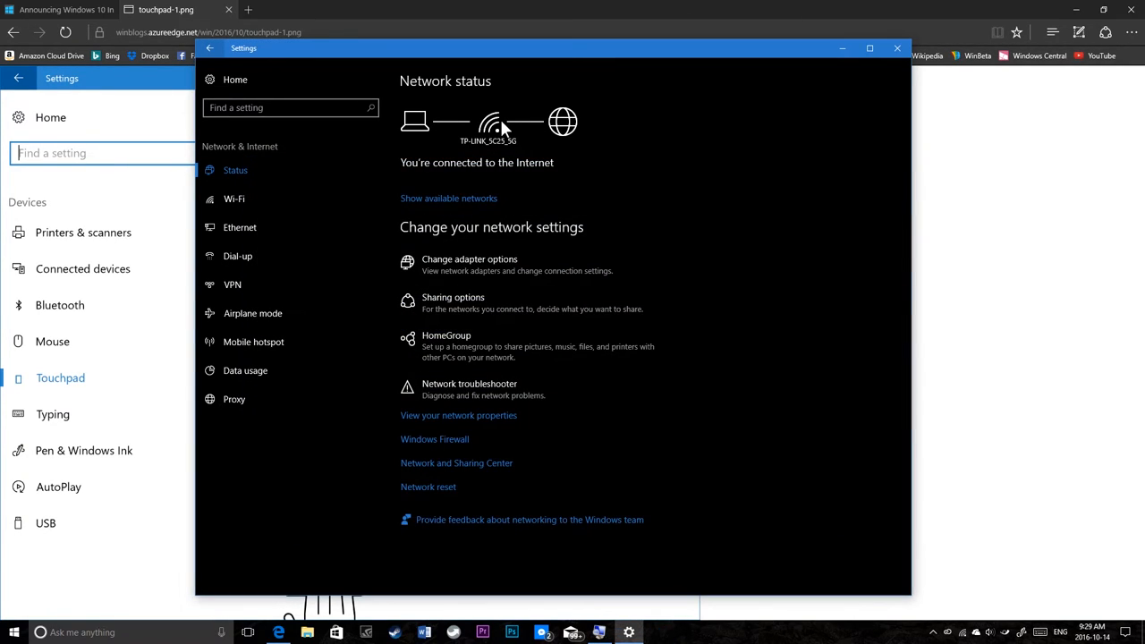
pyautogui.moveTo(343, 159)
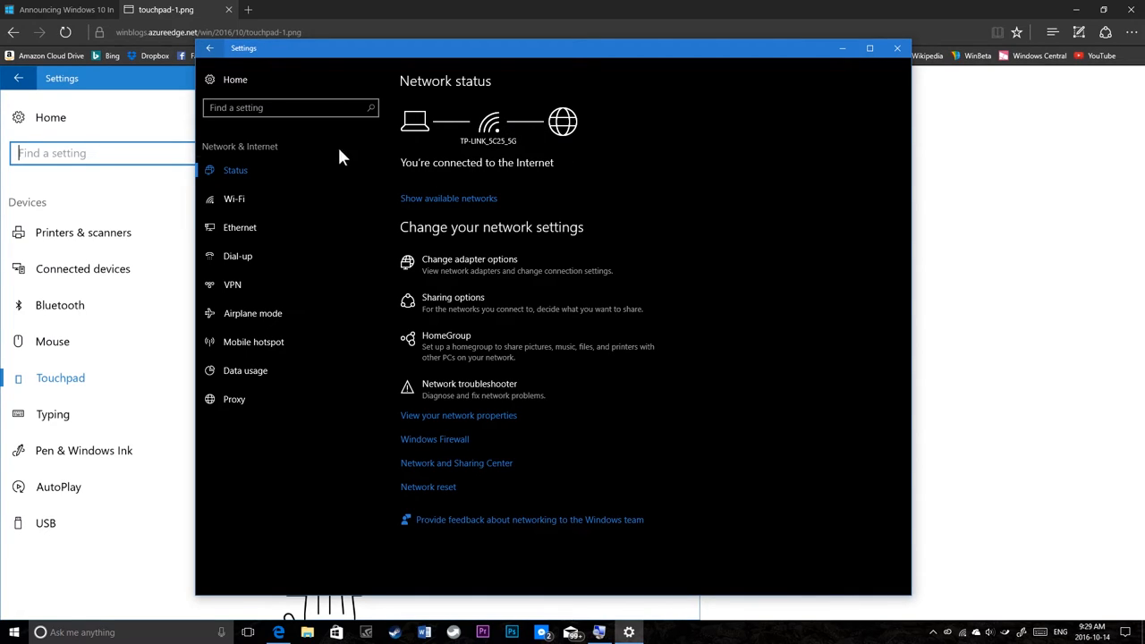
pyautogui.moveTo(503, 179)
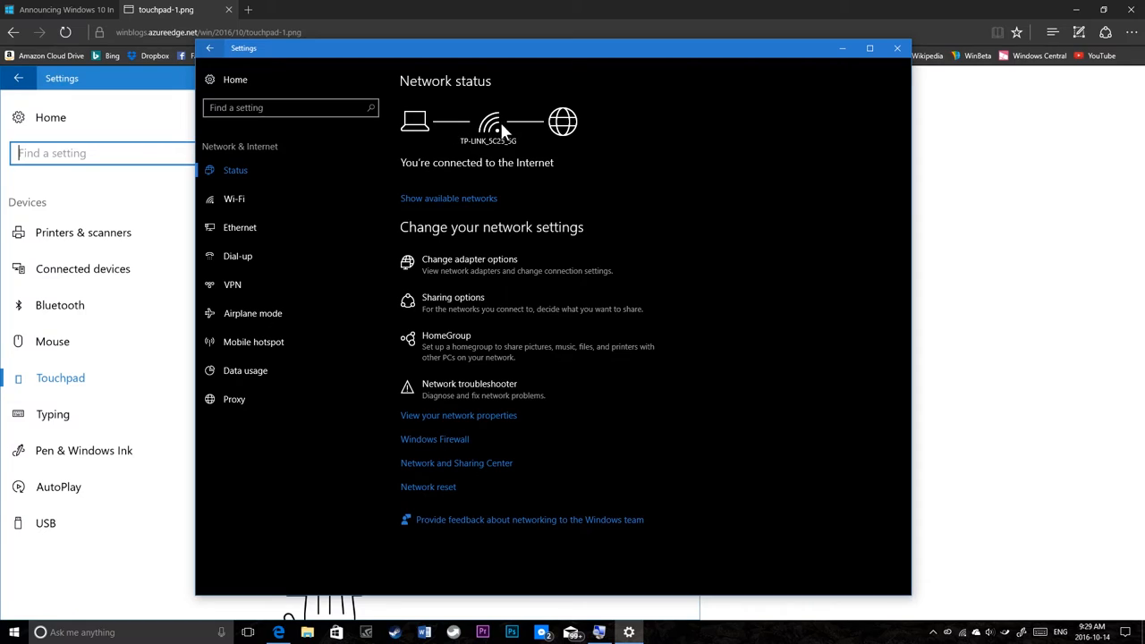
pyautogui.moveTo(474, 132)
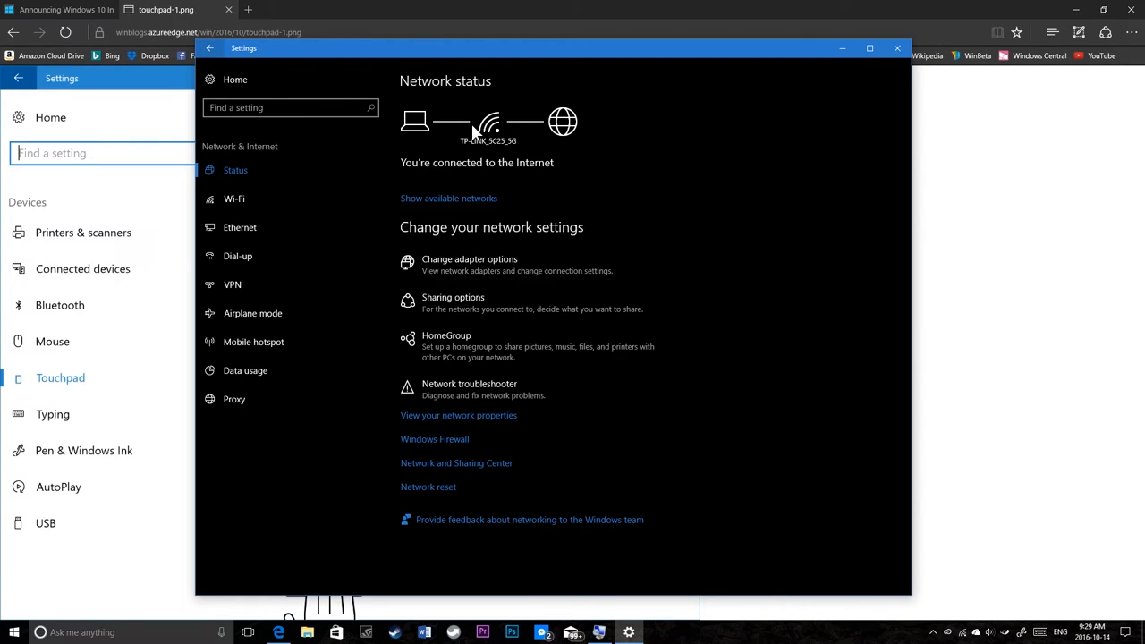
pyautogui.moveTo(529, 134)
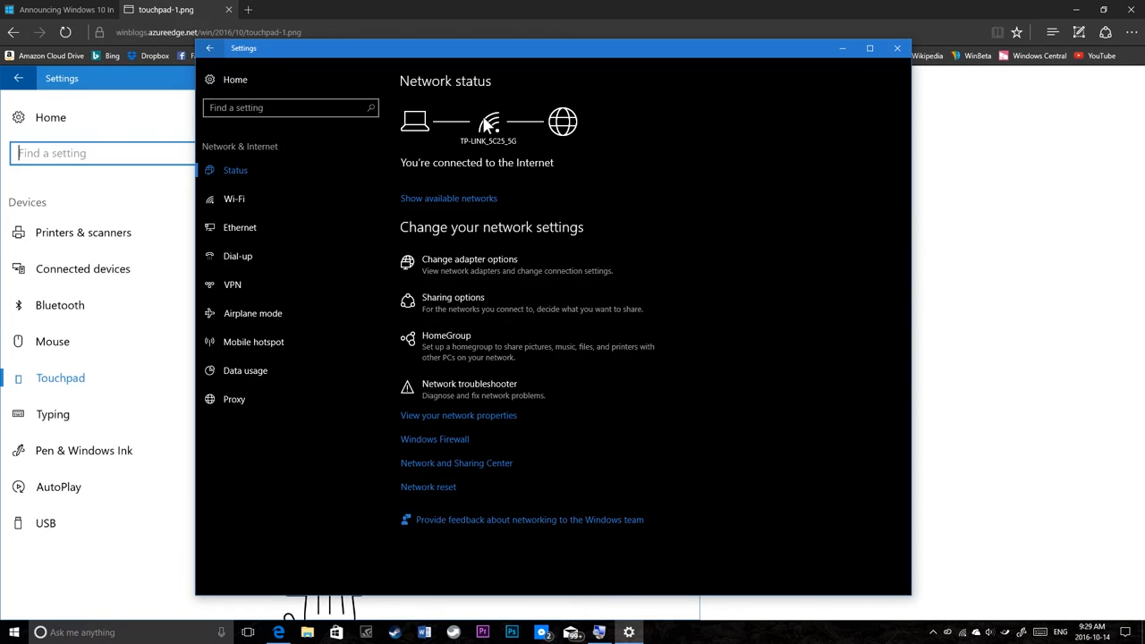
pyautogui.moveTo(489, 125)
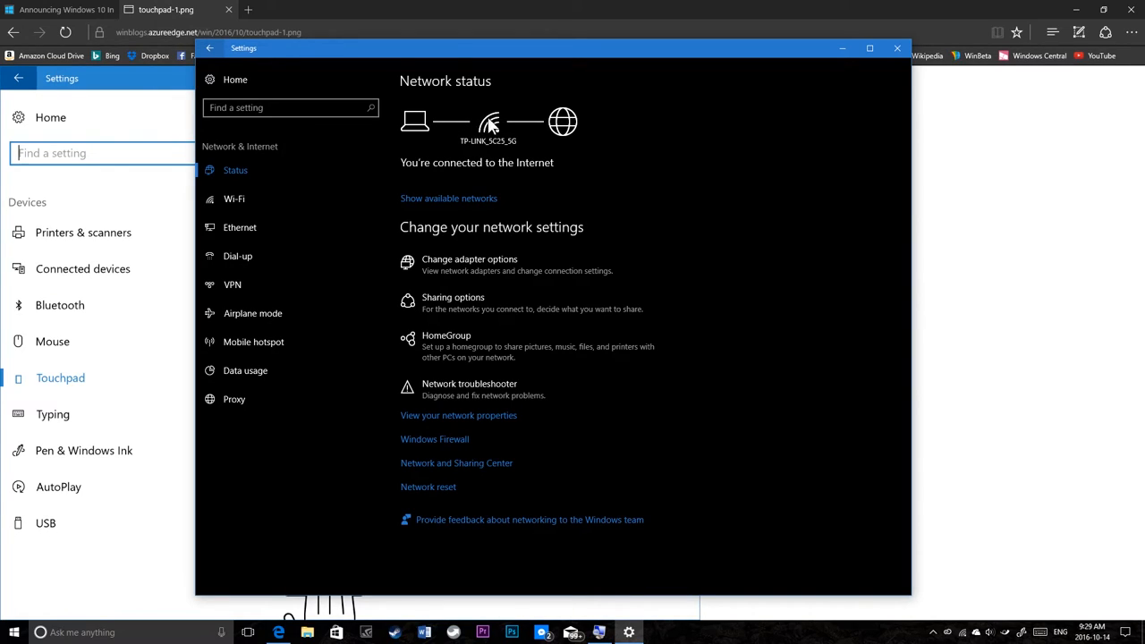
pyautogui.moveTo(483, 219)
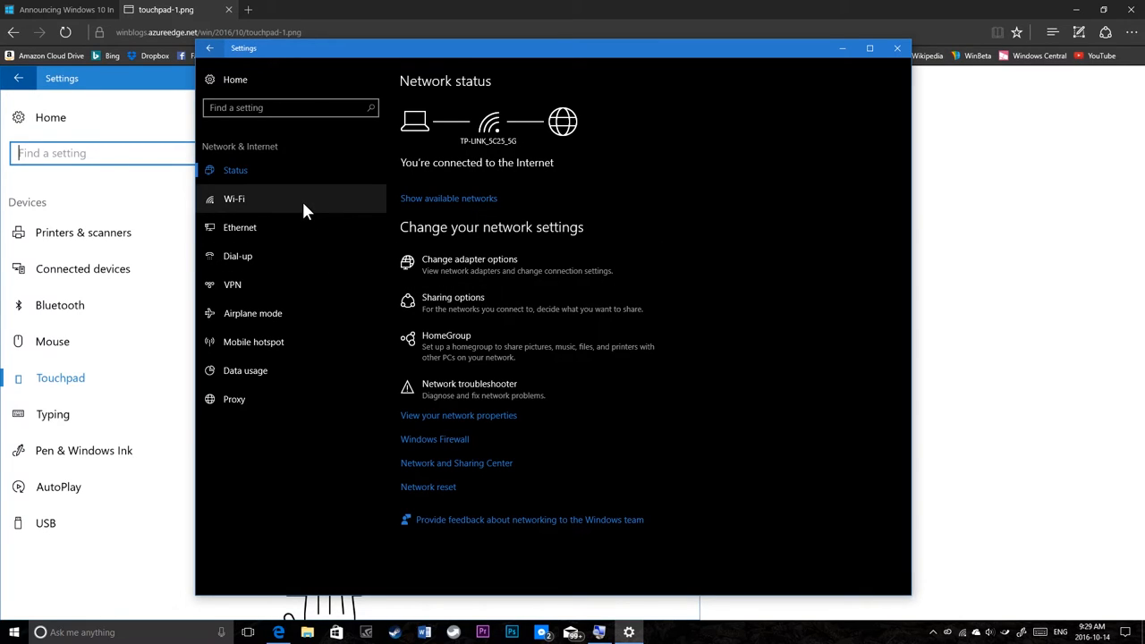
# Step: Turn Wi-Fi off with 'Turn Wi-Fi back on' set to In 1 Hour
pyautogui.click(234, 199)
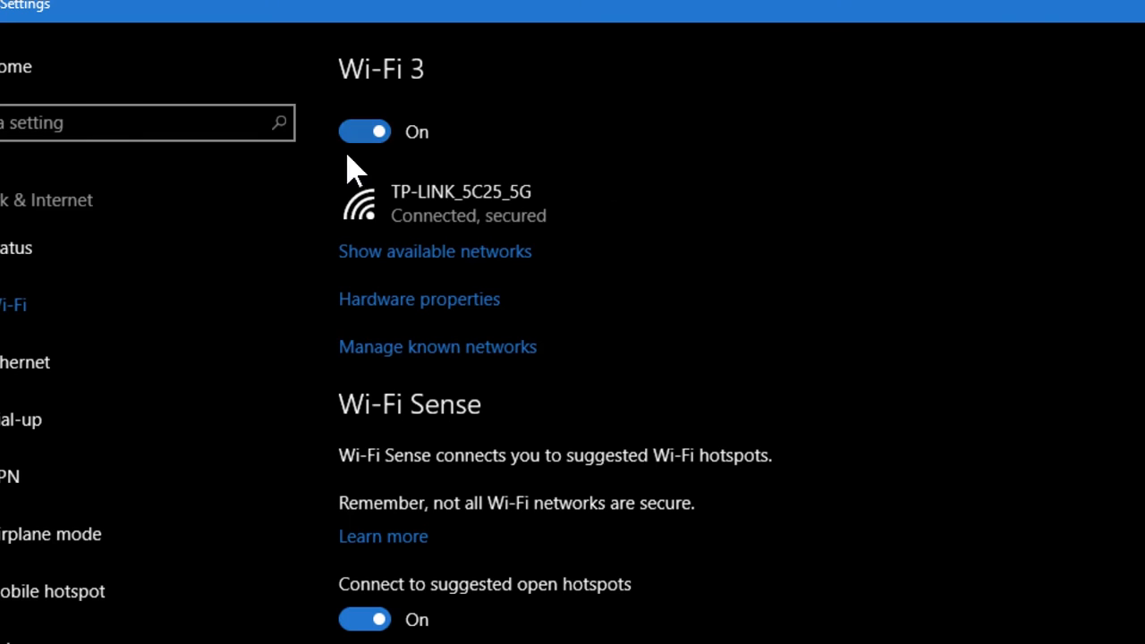
pyautogui.click(364, 131)
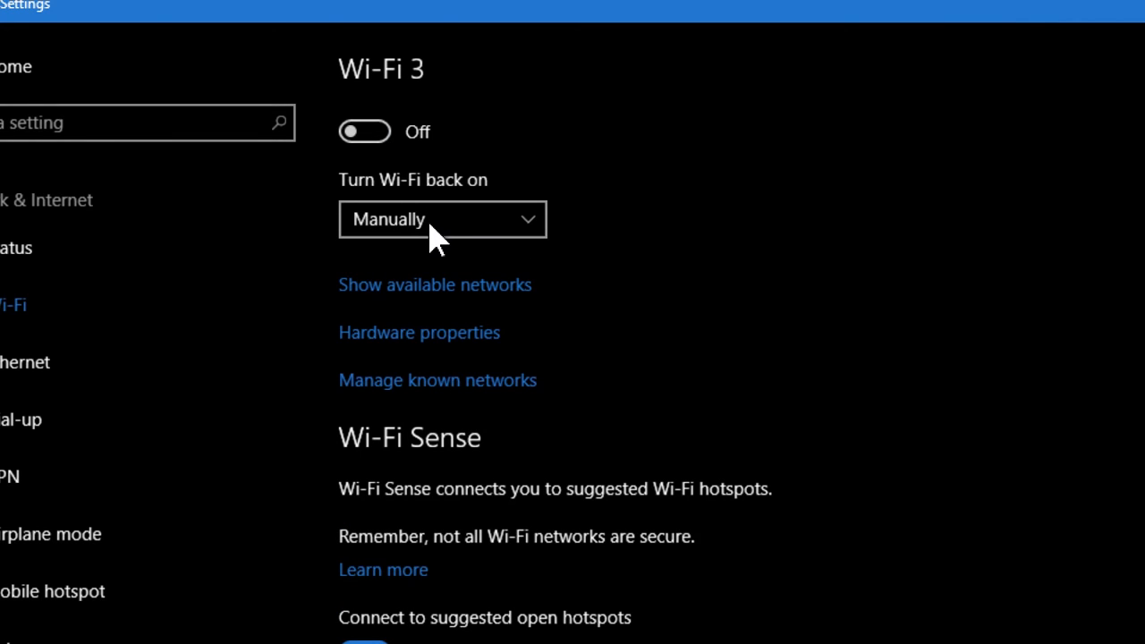
pyautogui.moveTo(364, 207)
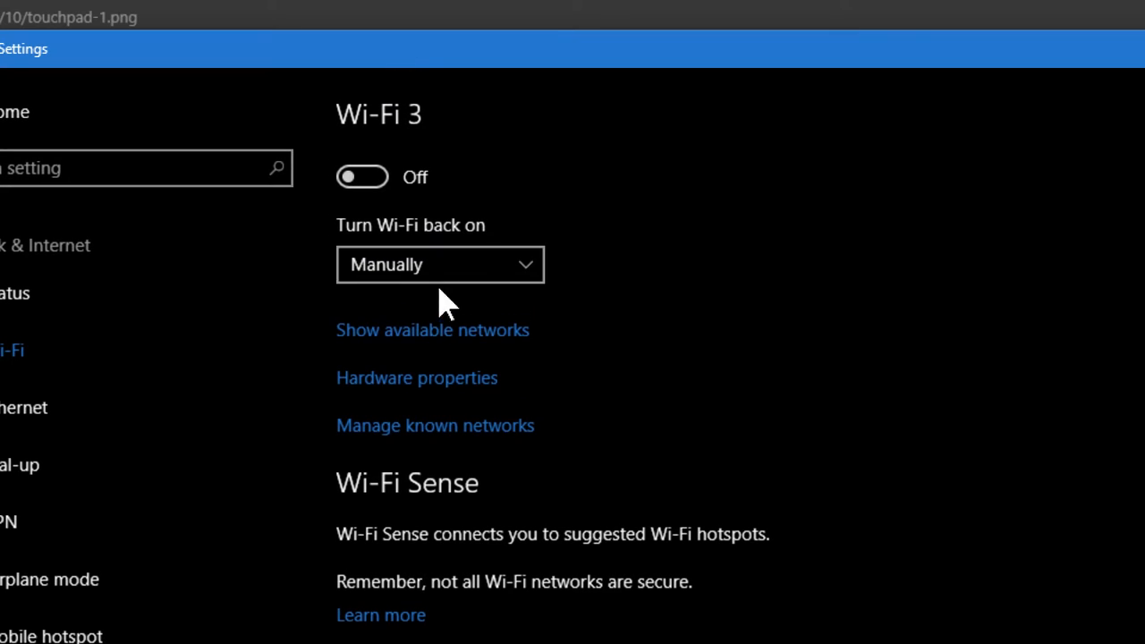
pyautogui.click(440, 263)
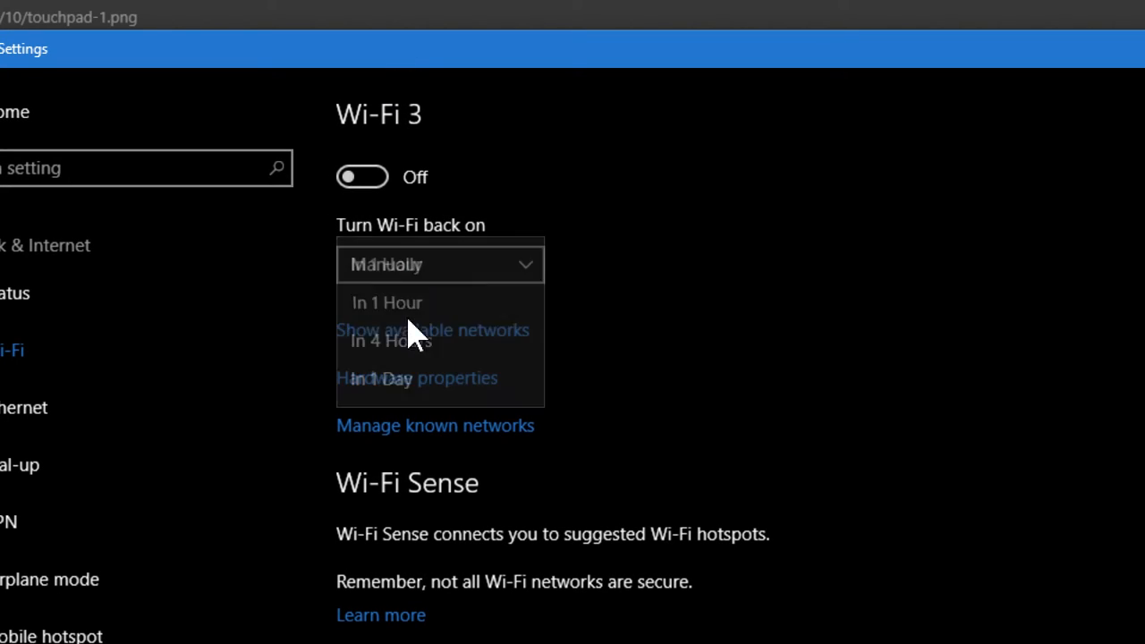
pyautogui.click(388, 303)
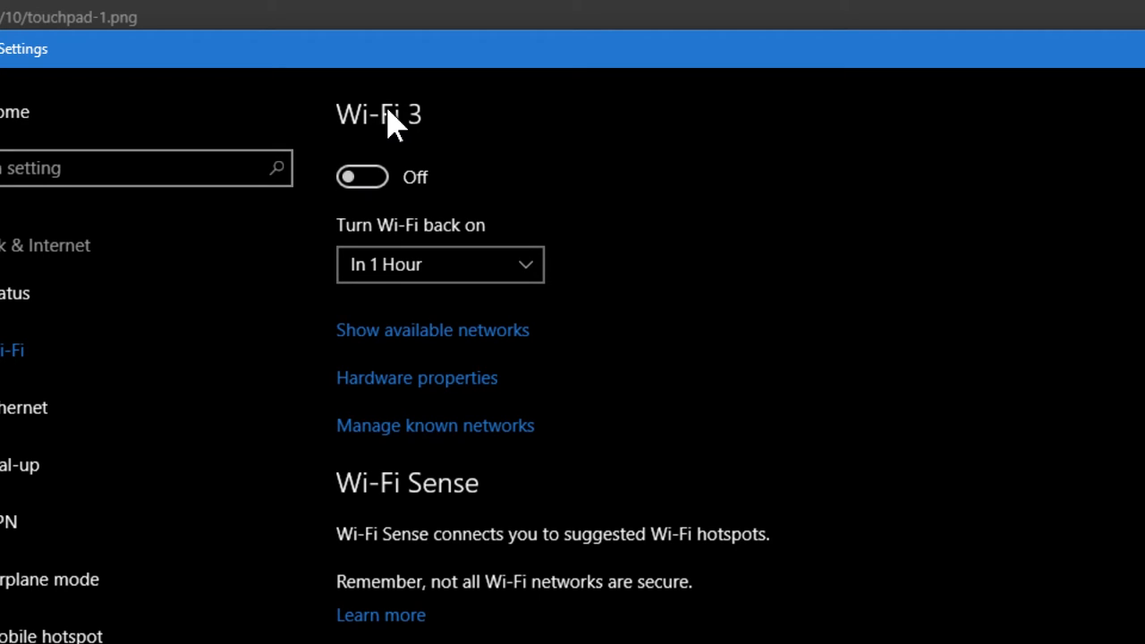
pyautogui.click(362, 176)
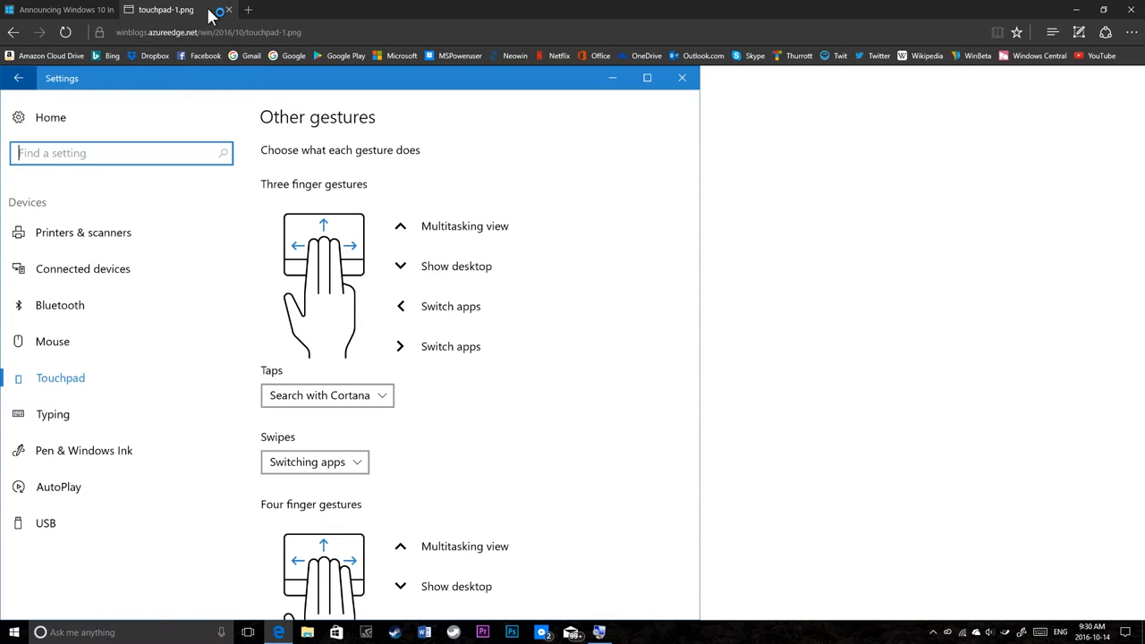
pyautogui.moveTo(354, 130)
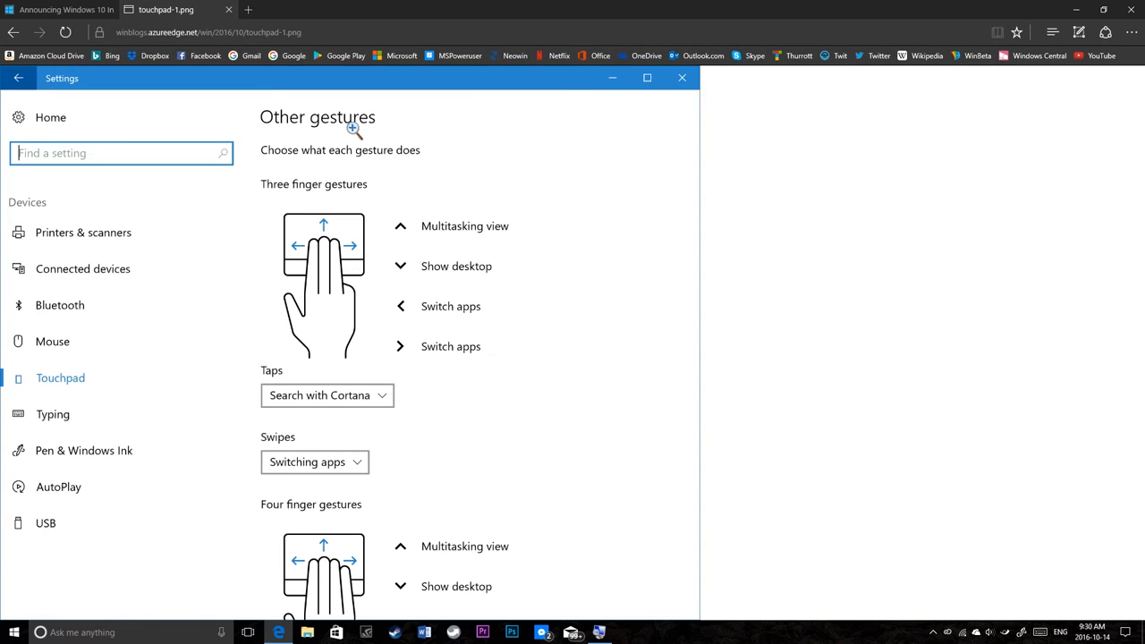
# Step: Run winver from Start search to show Version 1607, OS Build 14946.1000
pyautogui.write('w')
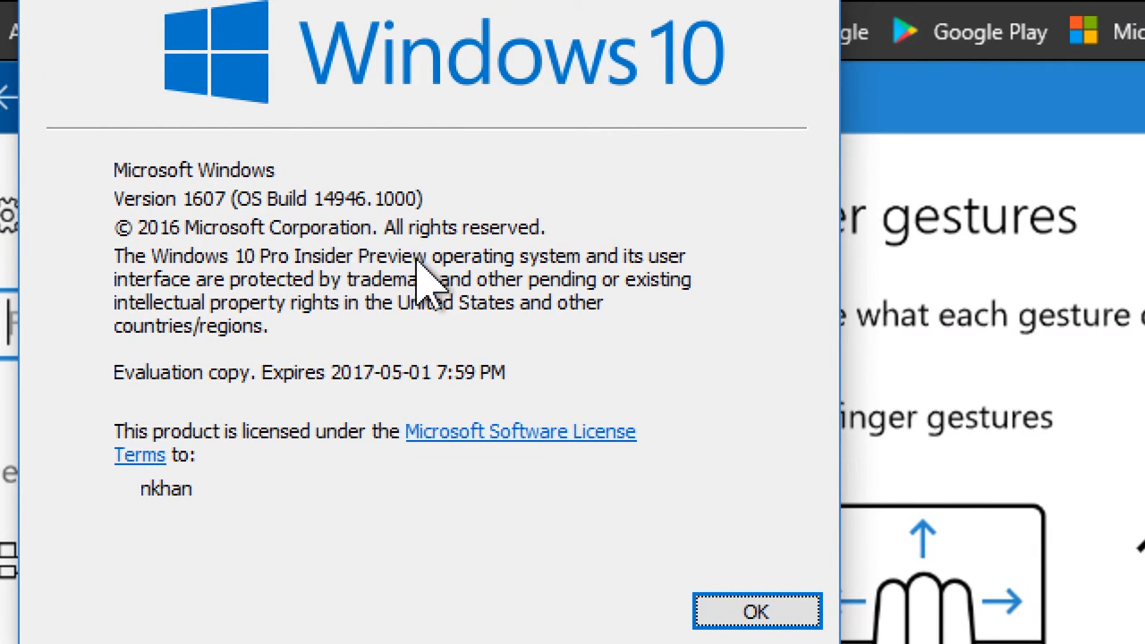
pyautogui.moveTo(342, 246)
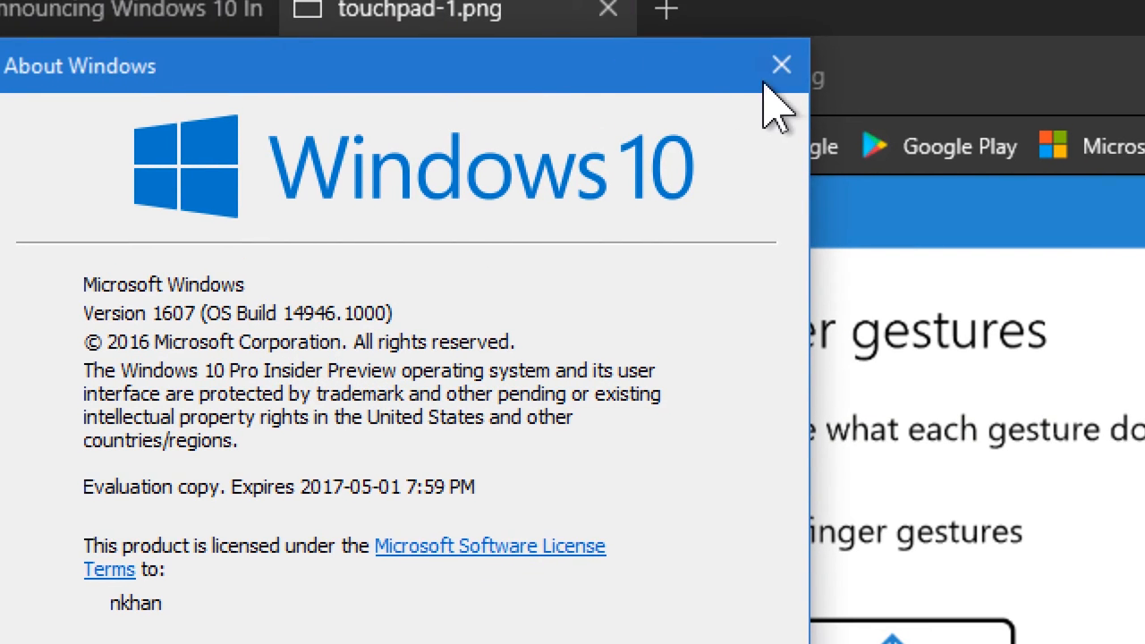
# Step: Dismiss About Windows to reveal the touchpad gestures screenshot in Edge again
pyautogui.click(780, 64)
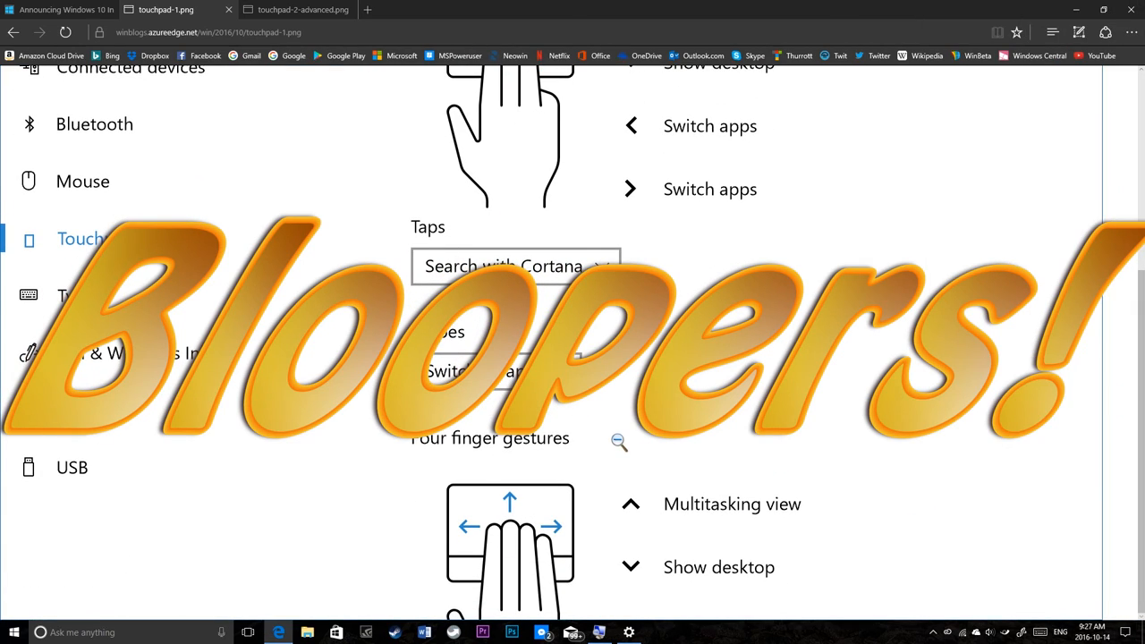
pyautogui.moveTo(677, 568)
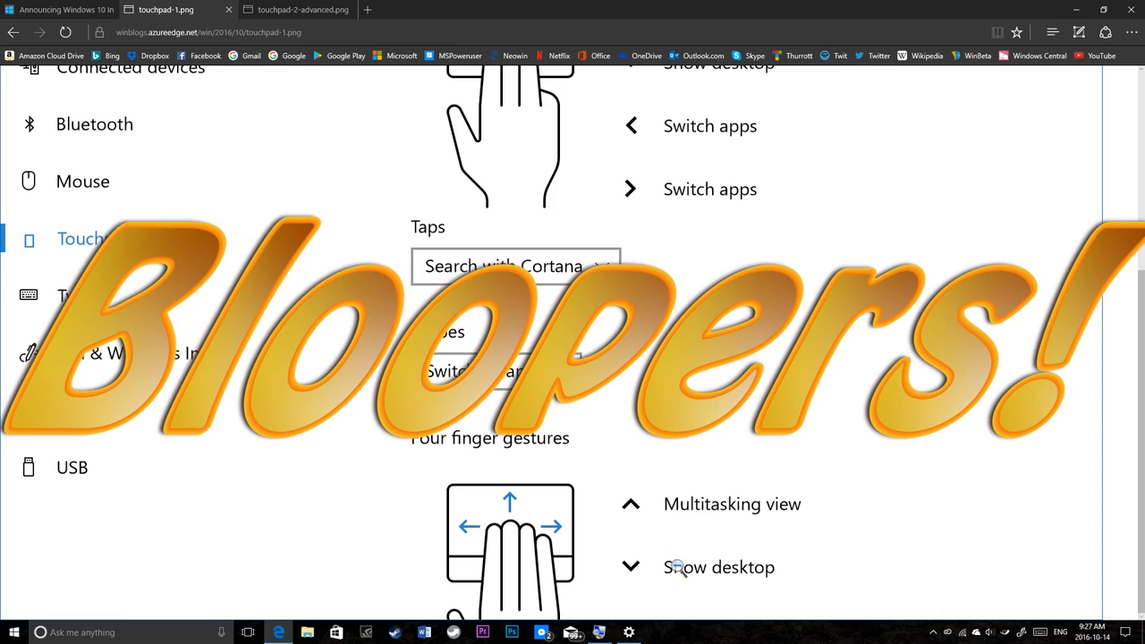